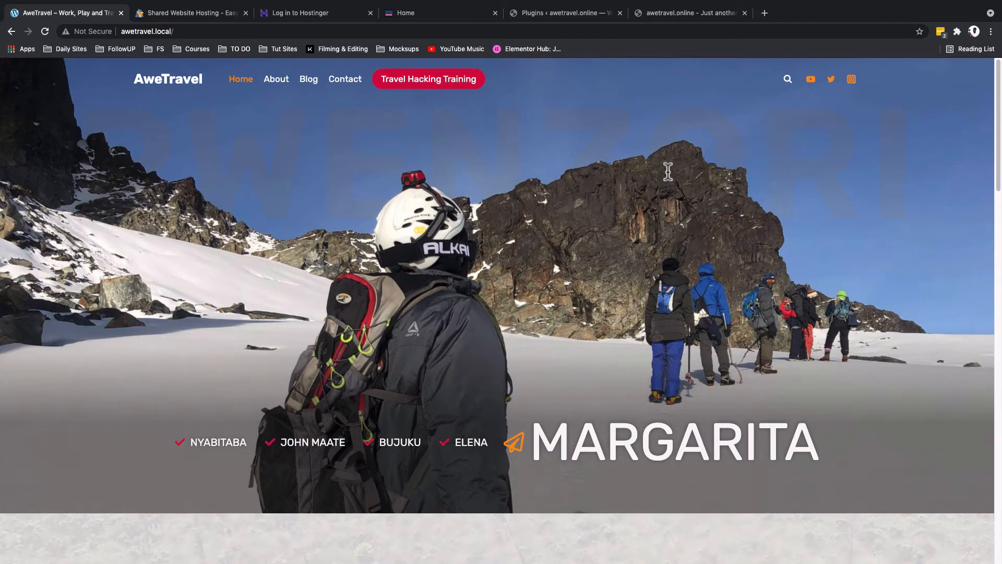
- Go to the awetravel.online admin dashboard and reach the Appearance > Menus screen
scroll("down", 3)
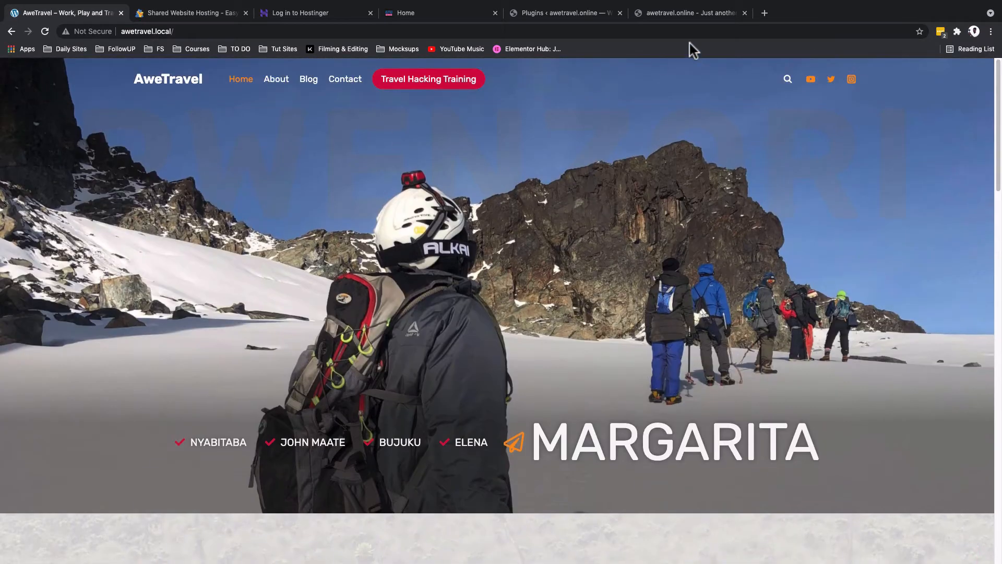
left_click(565, 13)
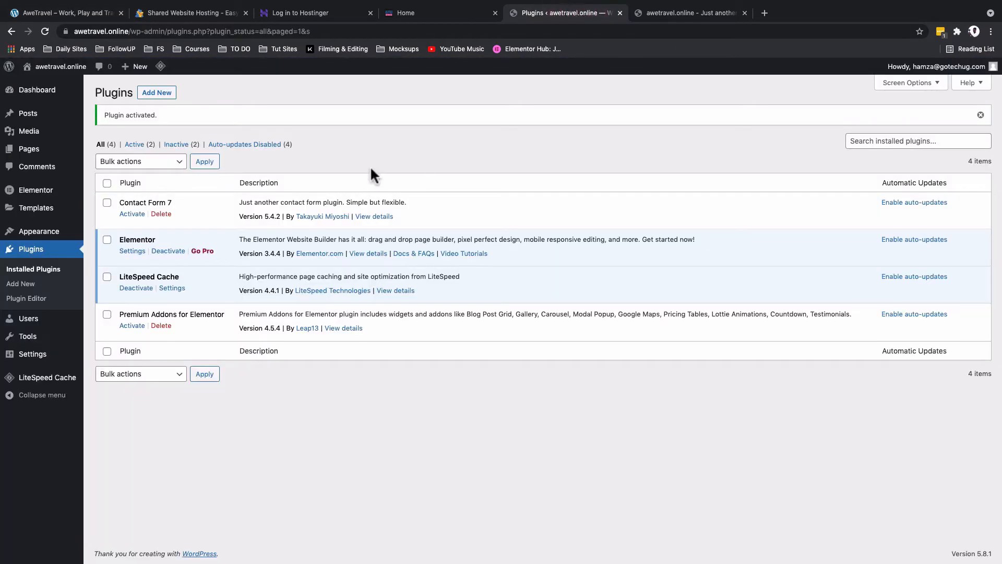
mouse_move(36, 190)
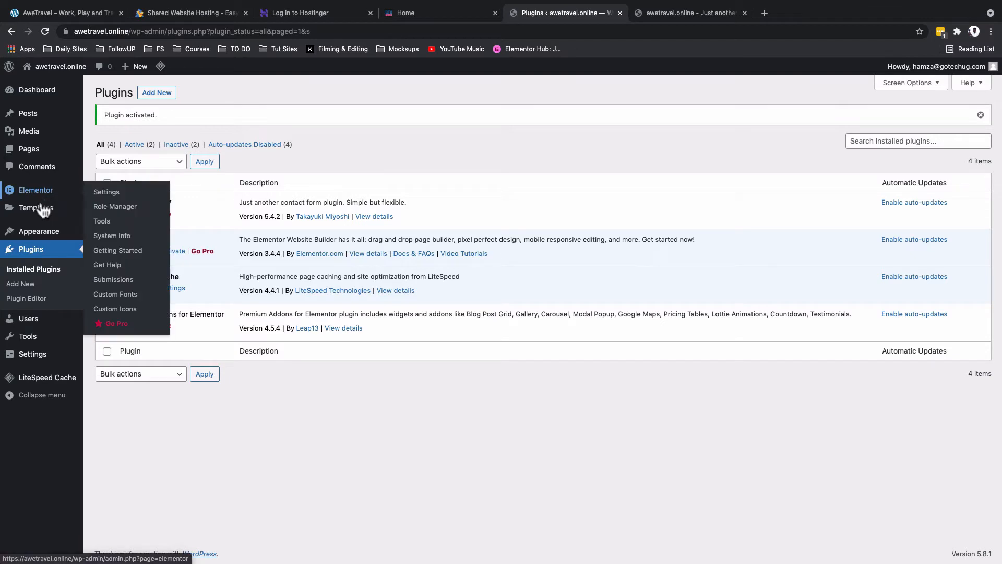
mouse_move(39, 230)
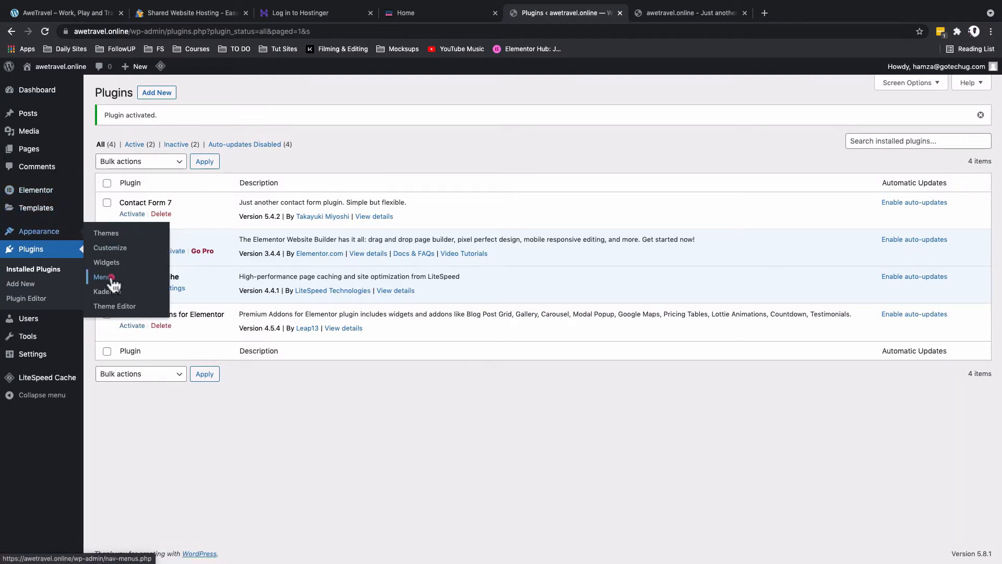
left_click(102, 276)
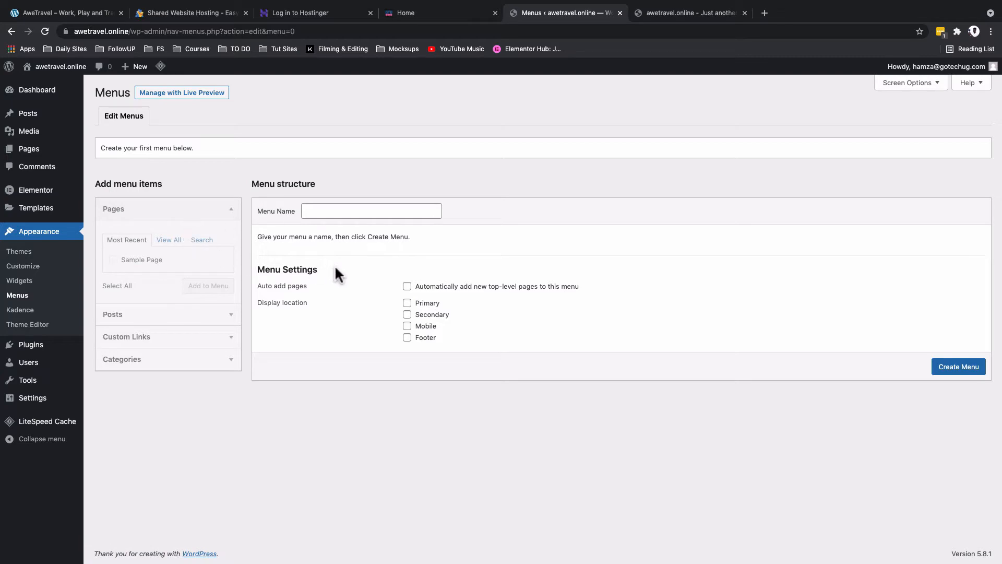
mouse_move(87, 184)
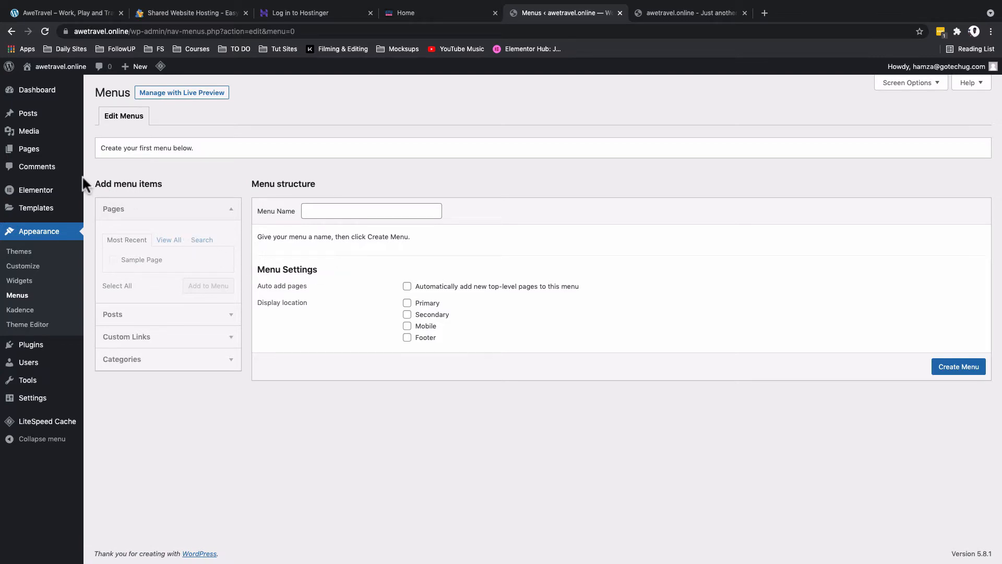
mouse_move(29, 148)
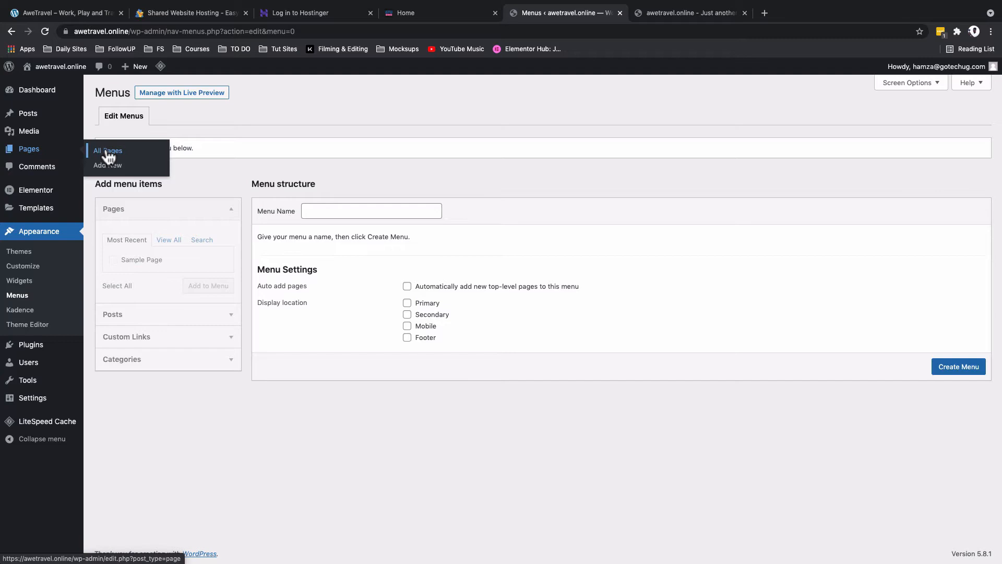
- Add a new page titled Home, disable future pre-publish checks, and publish it
left_click(107, 151)
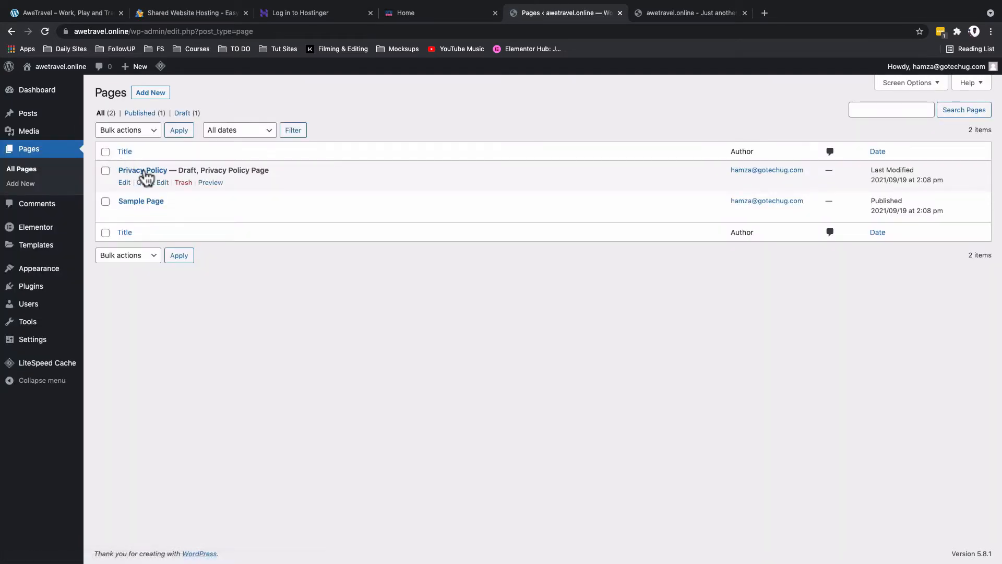
mouse_move(141, 200)
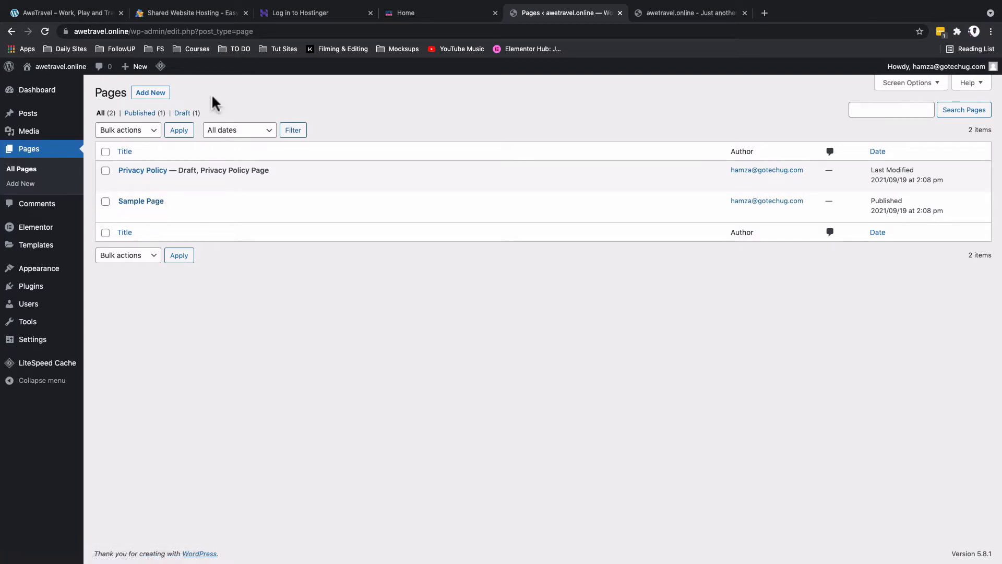
left_click(151, 92)
type("Ham")
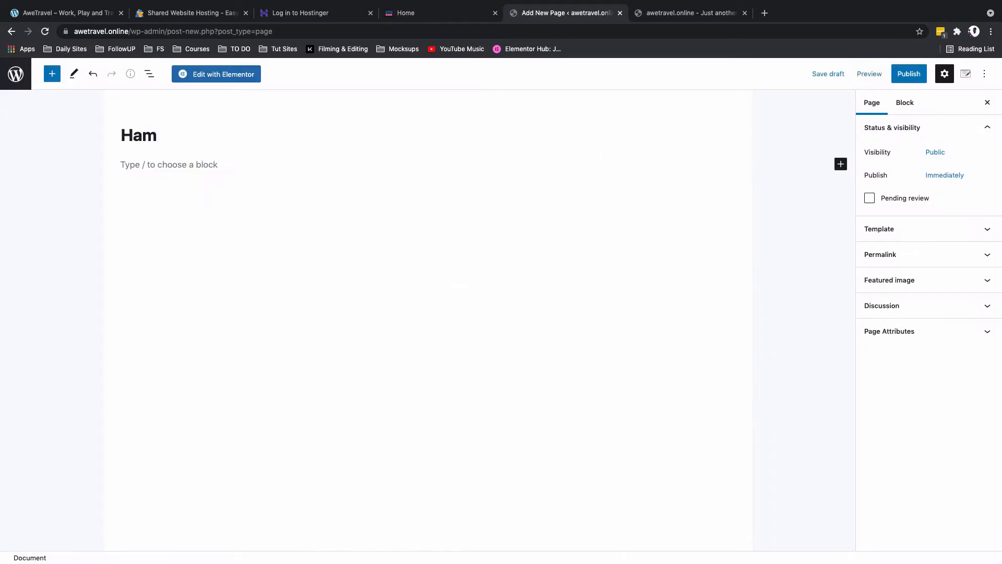
type("Homz")
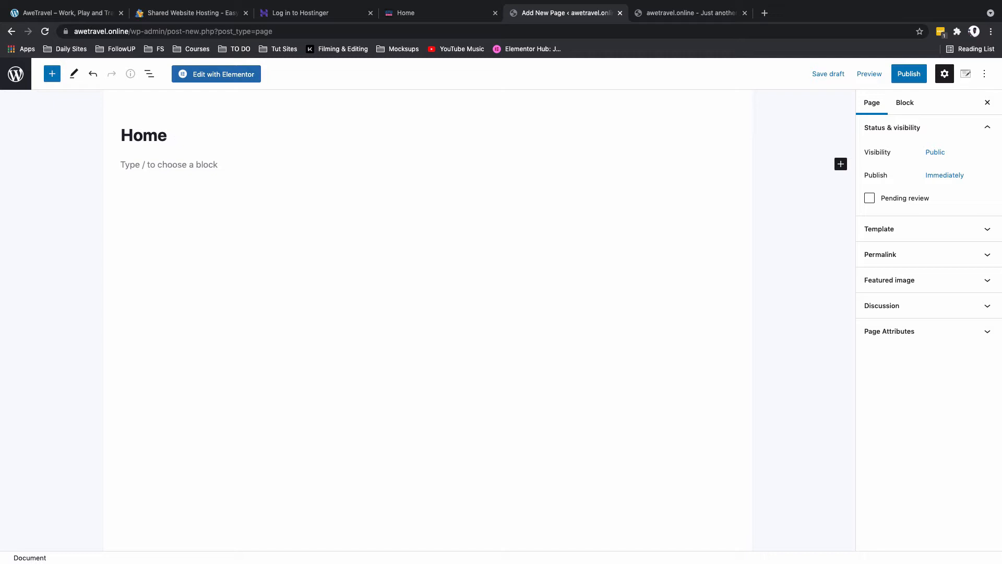
left_click(908, 74)
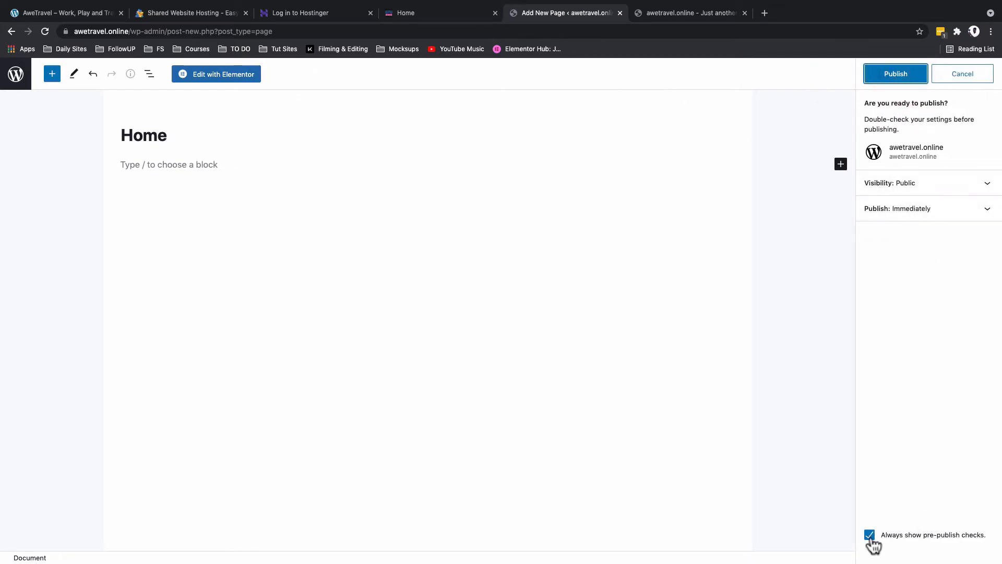
left_click(870, 535)
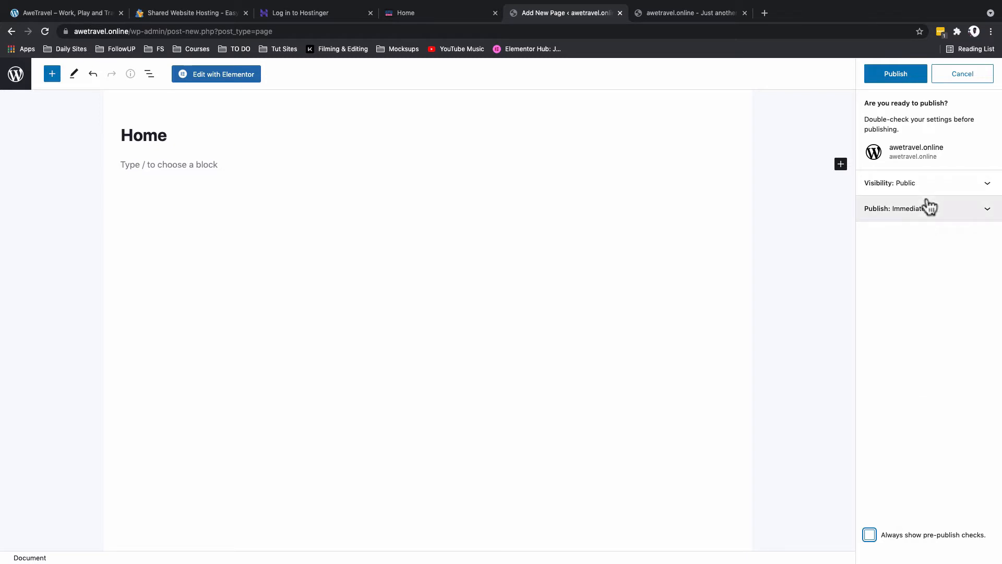
left_click(894, 74)
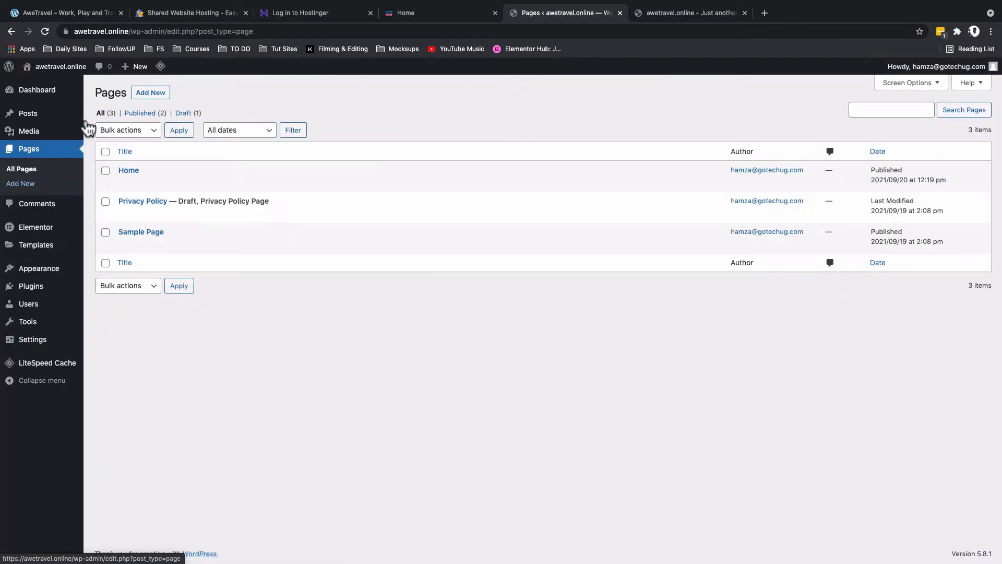
- Add and publish a new page titled About
left_click(151, 92)
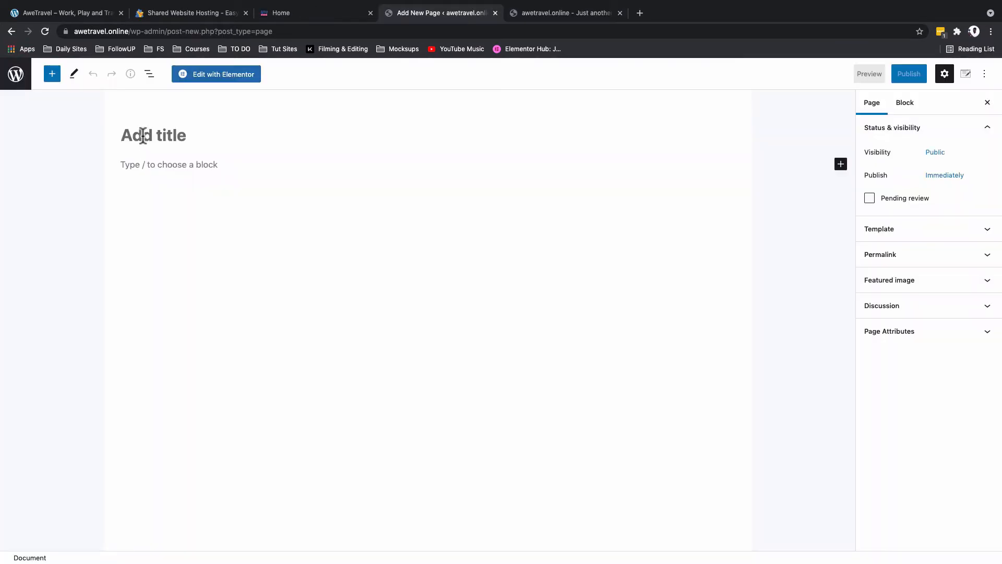
type("About")
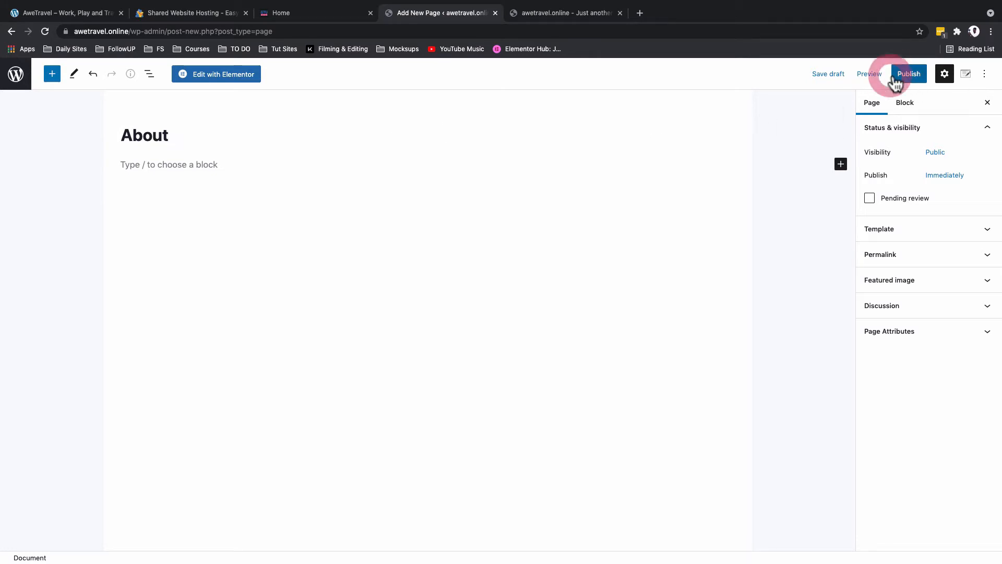
left_click(908, 73)
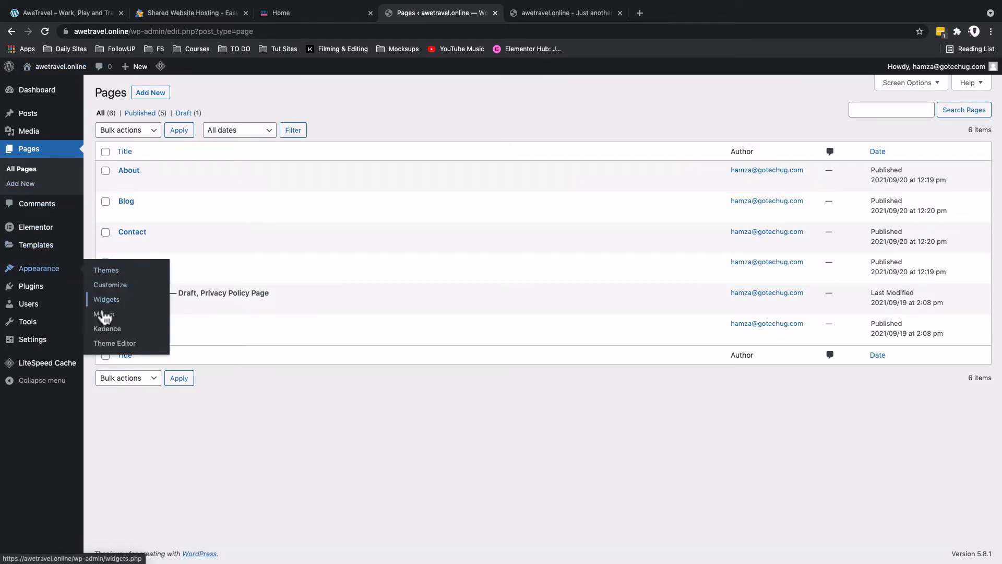
- Create a menu named Main Menu assigned to the Primary display location
left_click(103, 314)
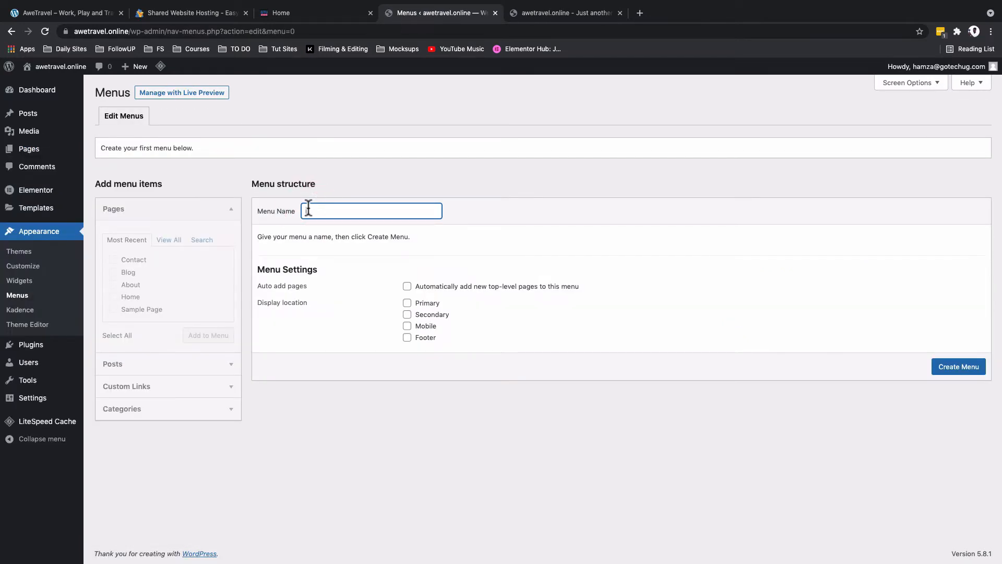
type("Main")
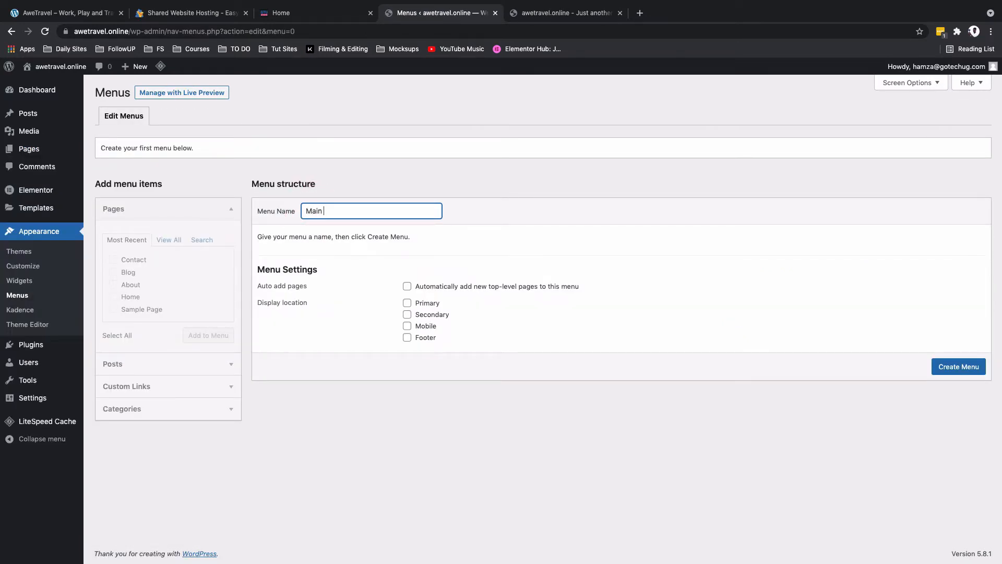
type("Menu")
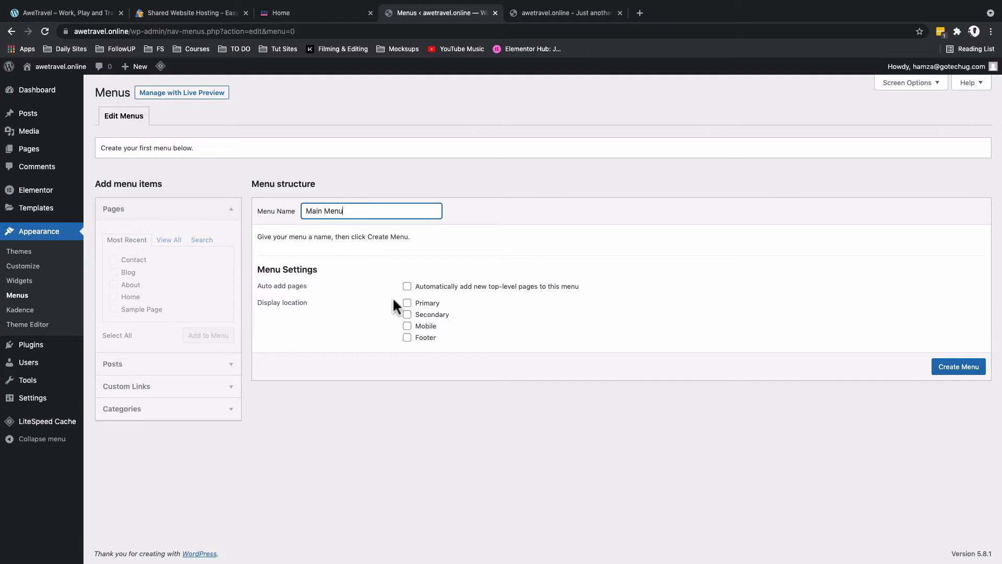
left_click(406, 303)
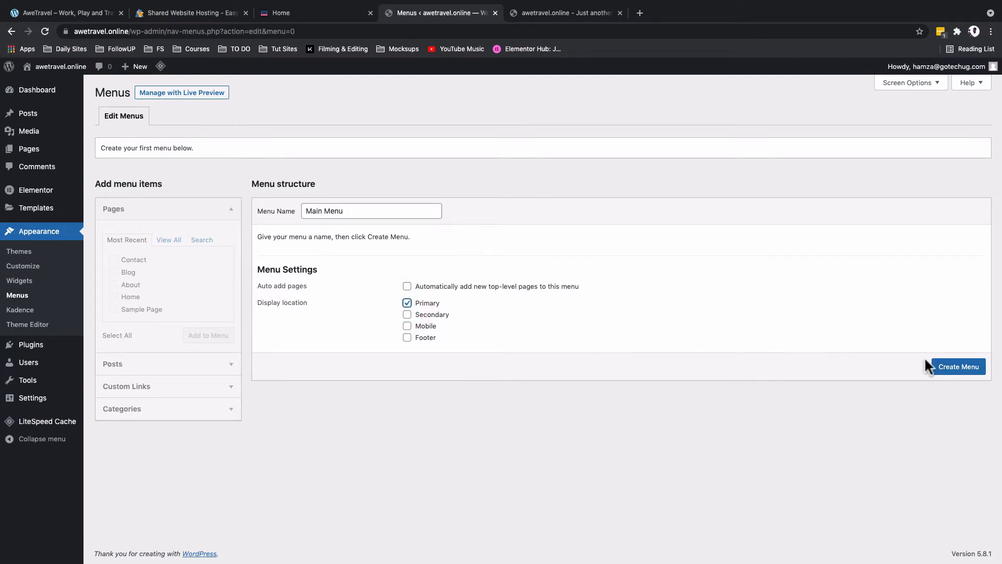
left_click(959, 367)
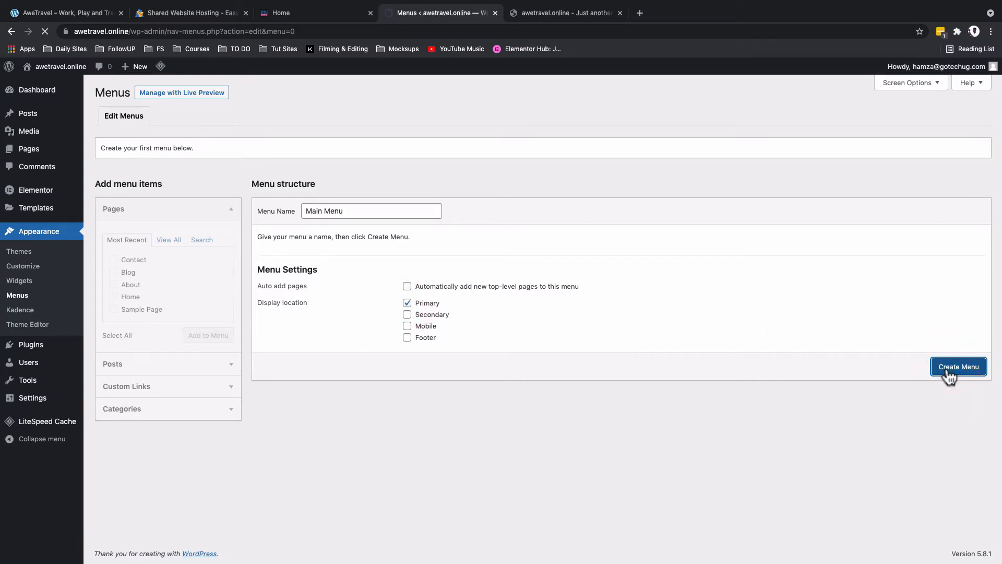
left_click(958, 367)
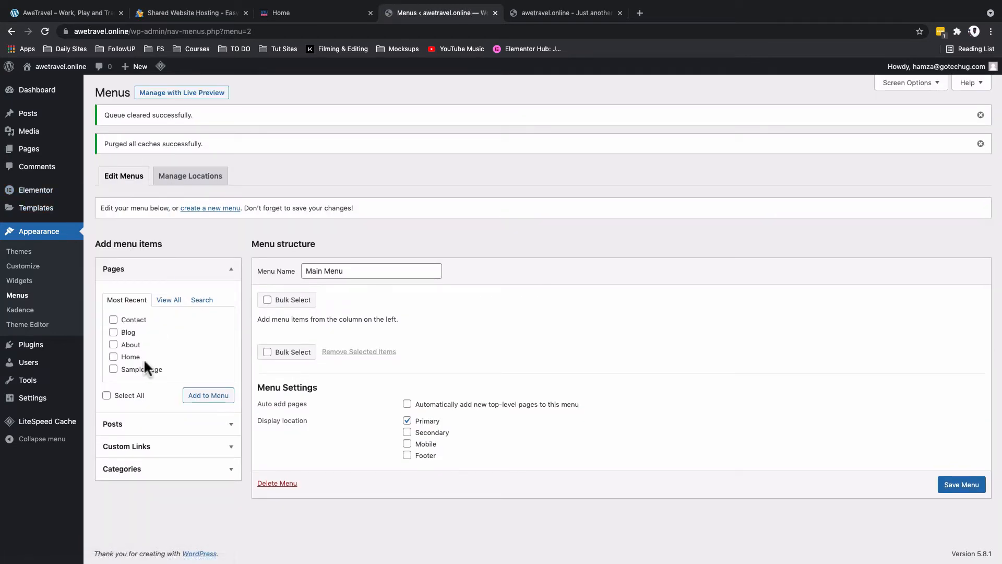
mouse_move(291, 320)
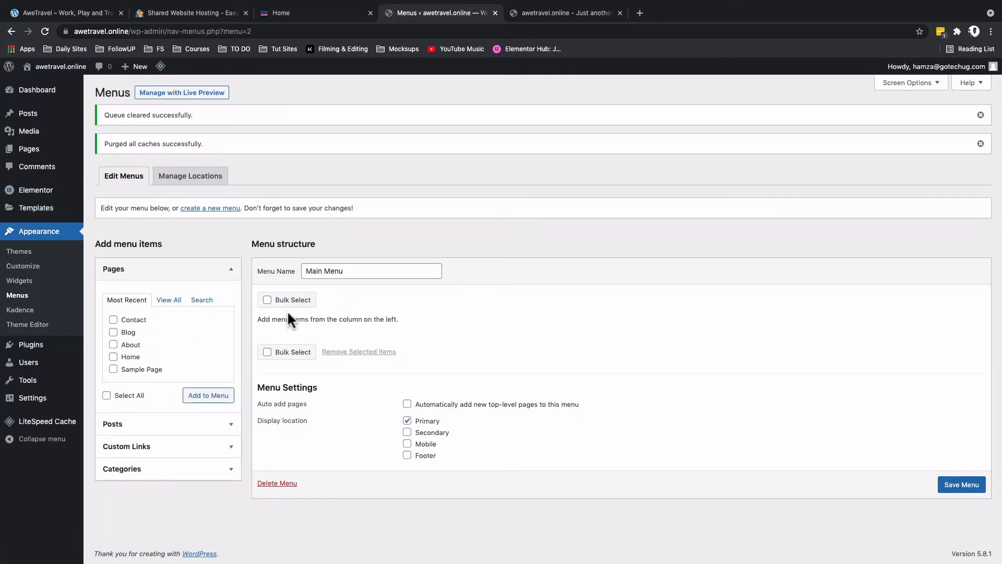
- Add Contact, Blog, About and Home pages to Main Menu, reorder to Home, About, Blog, Contact, and save
left_click(113, 319)
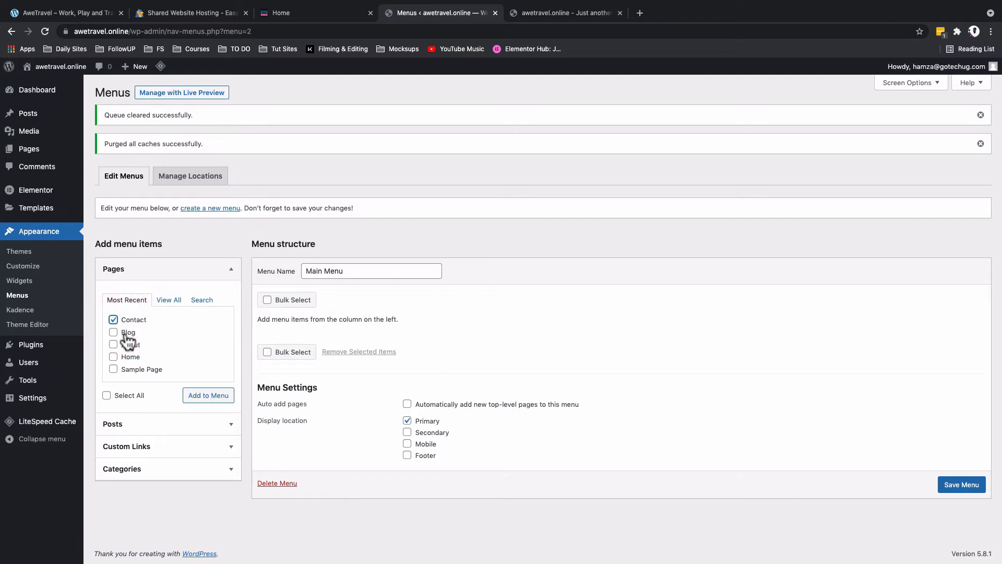
left_click(113, 332)
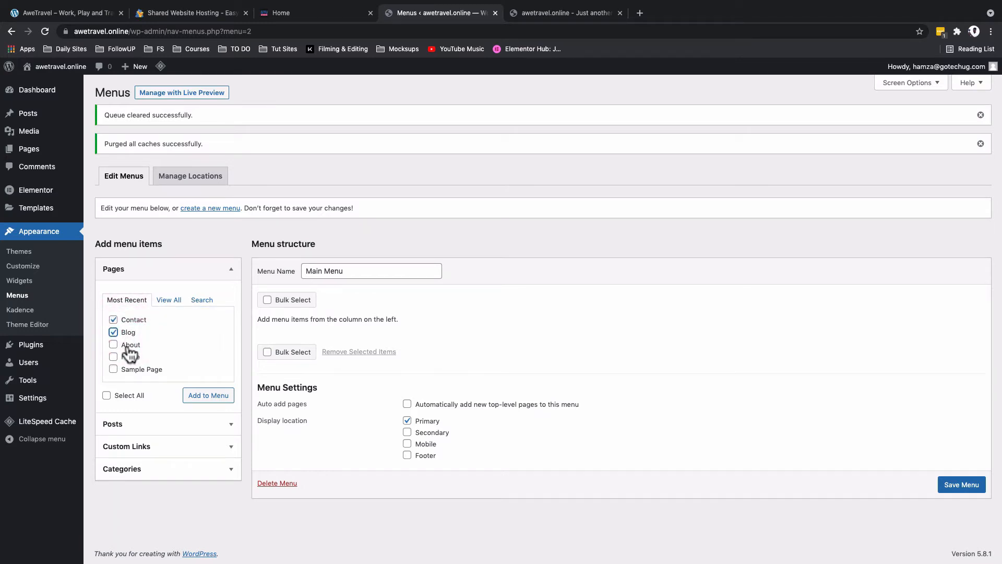
left_click(112, 344)
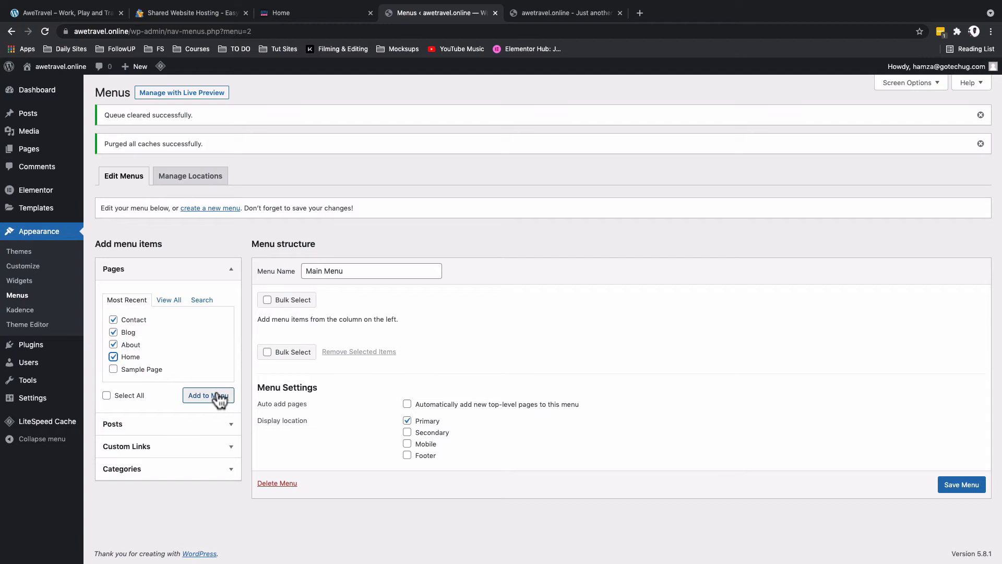
left_click(208, 395)
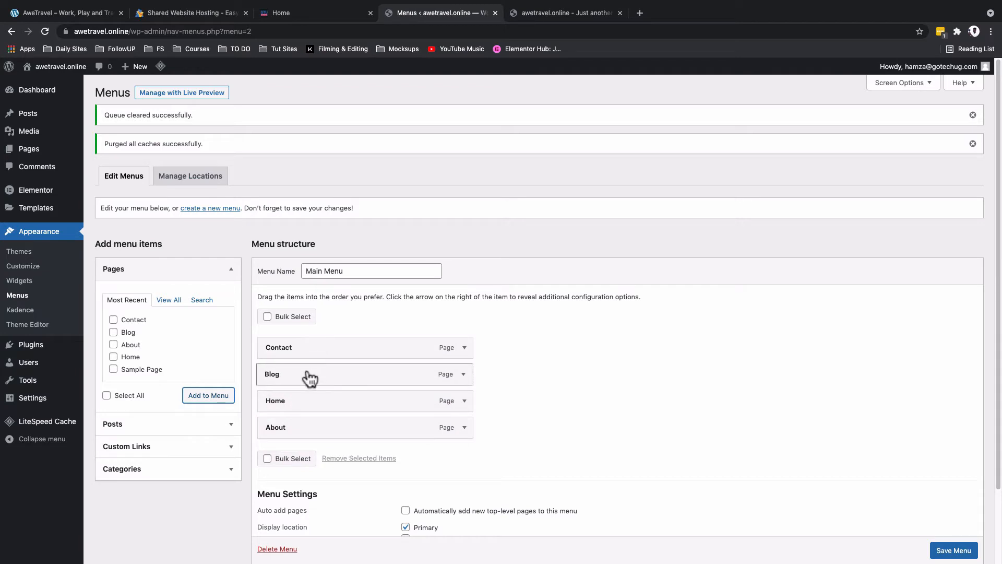
left_click_drag(310, 374, 317, 397)
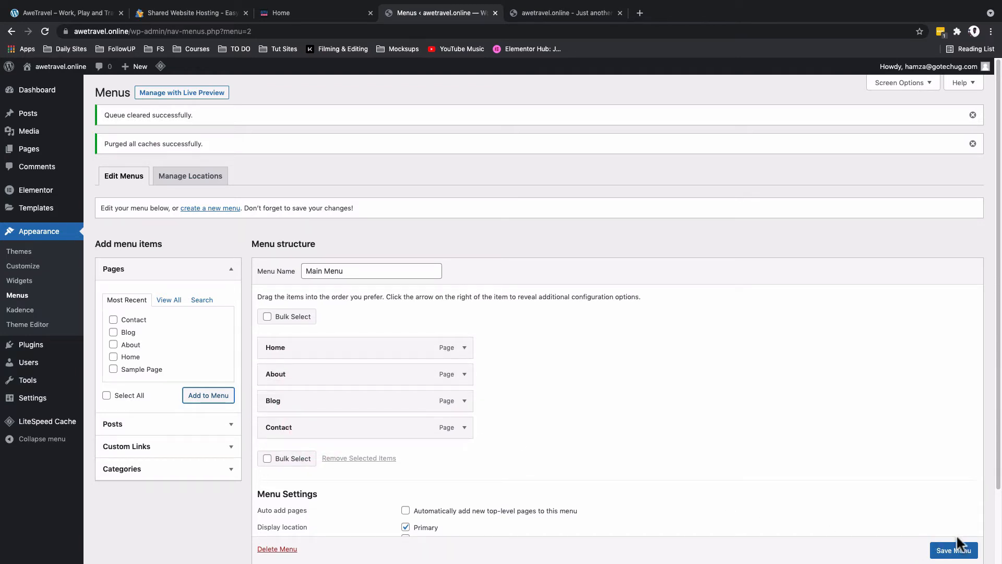
left_click(953, 550)
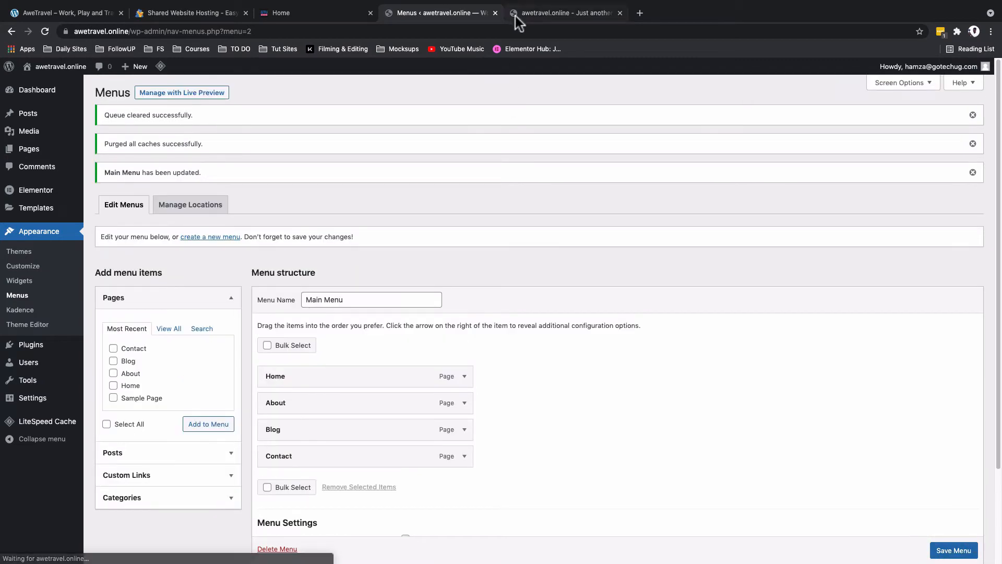
- Check the live site's header menu, then scroll the reference AweTravel site to its footer
left_click(565, 13)
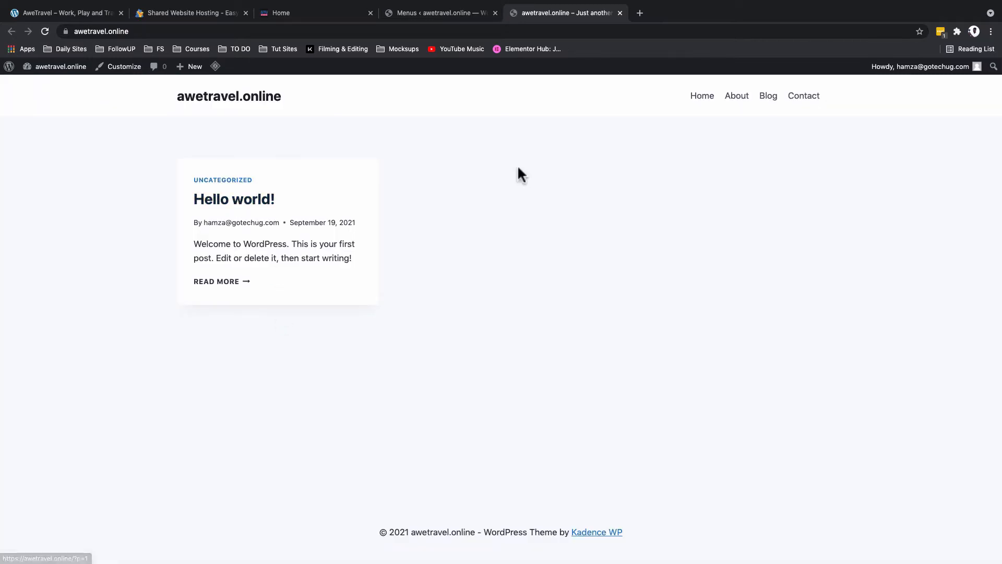
mouse_move(505, 174)
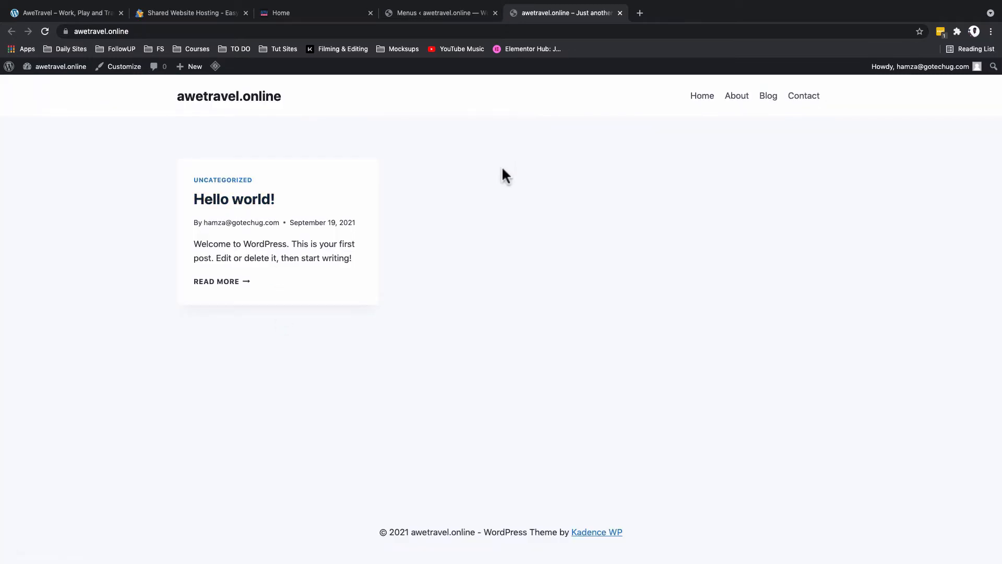
mouse_move(383, 146)
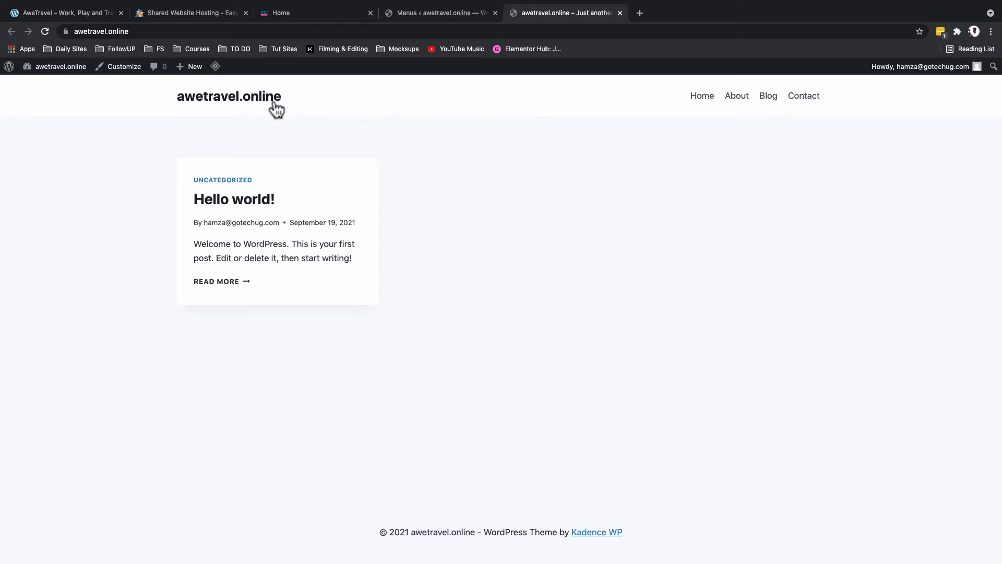
mouse_move(301, 201)
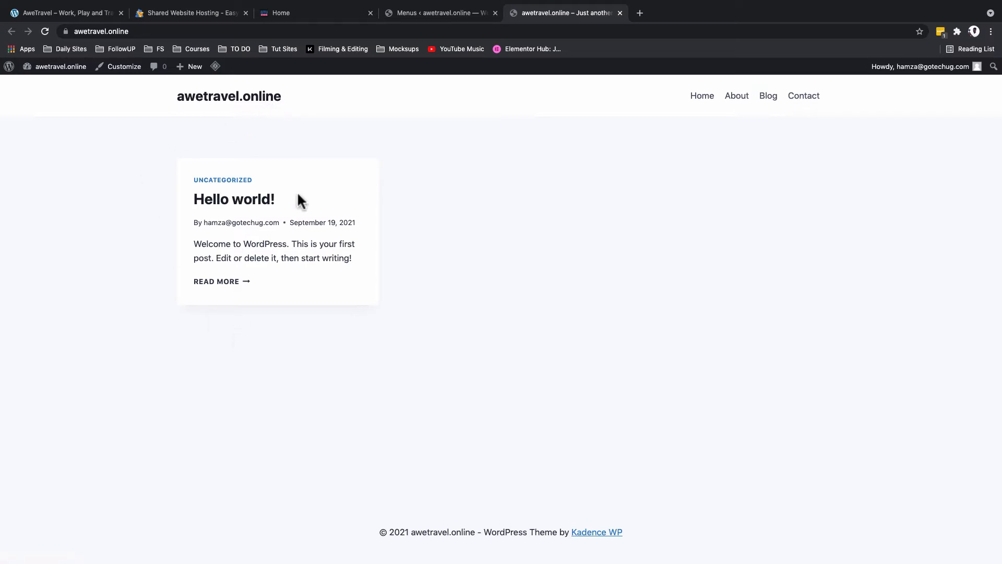
mouse_move(736, 96)
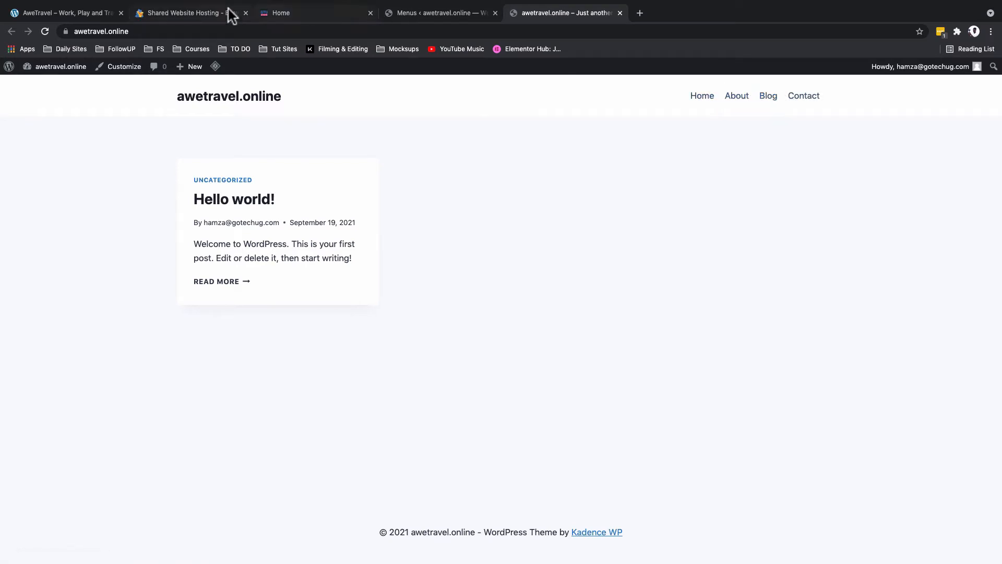
left_click(64, 12)
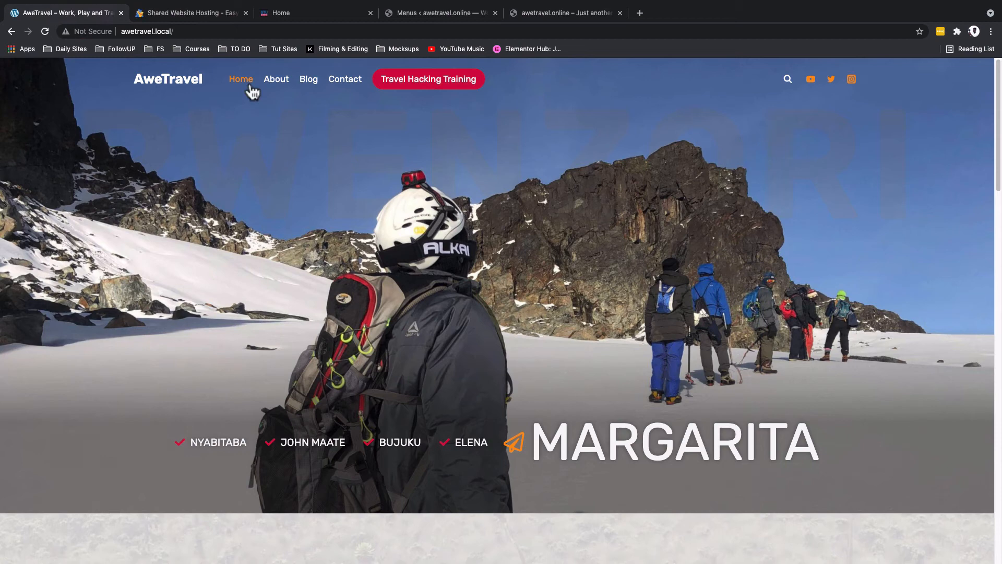
mouse_move(345, 79)
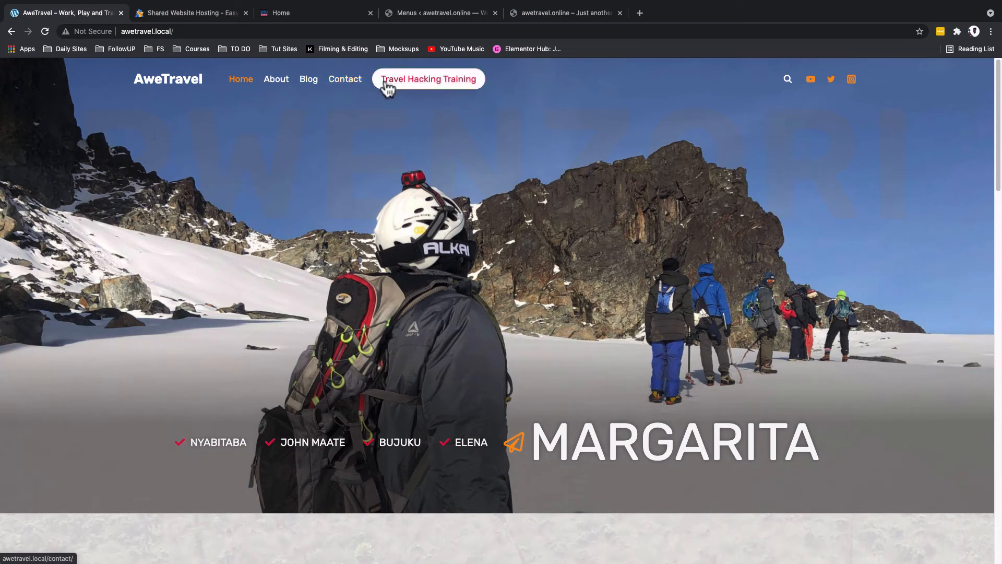
mouse_move(851, 78)
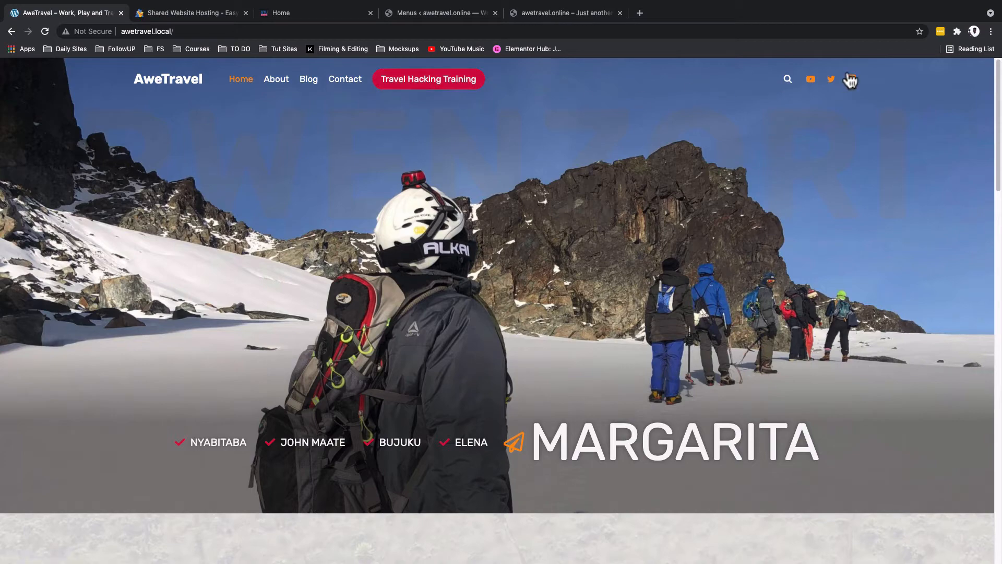
mouse_move(560, 72)
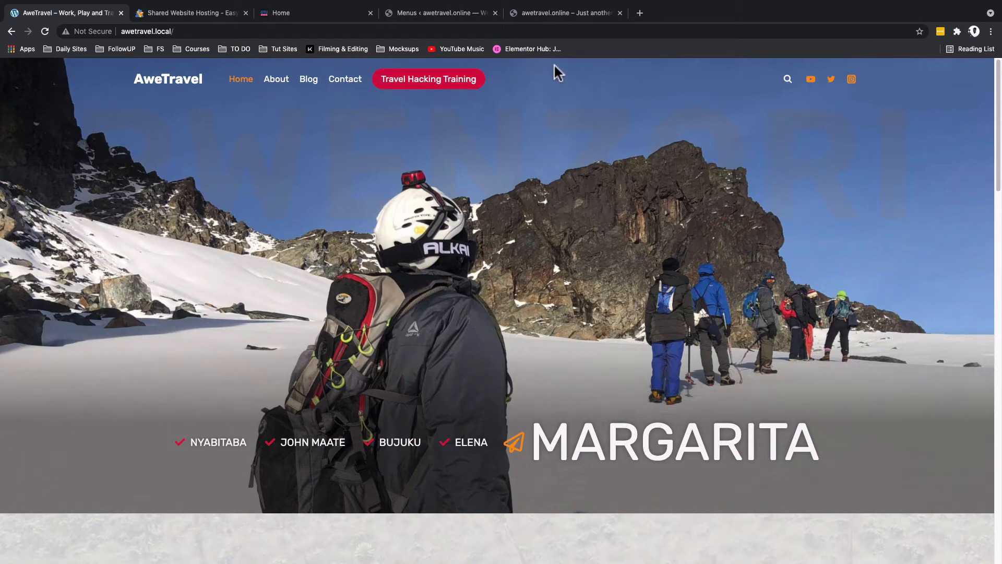
scroll("down", 3)
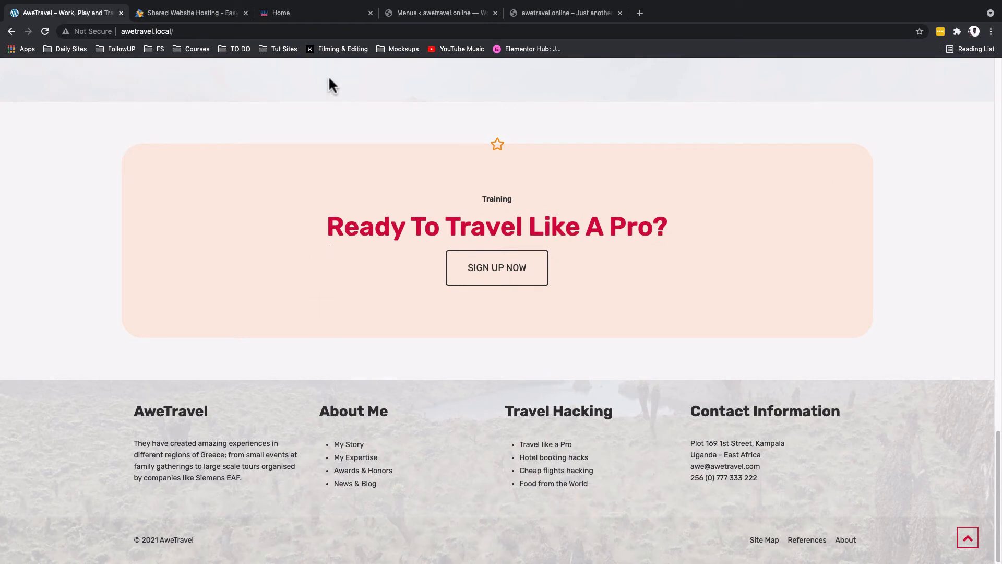
- Create a new menu named Footer menu assigned to the Footer display location
left_click(439, 12)
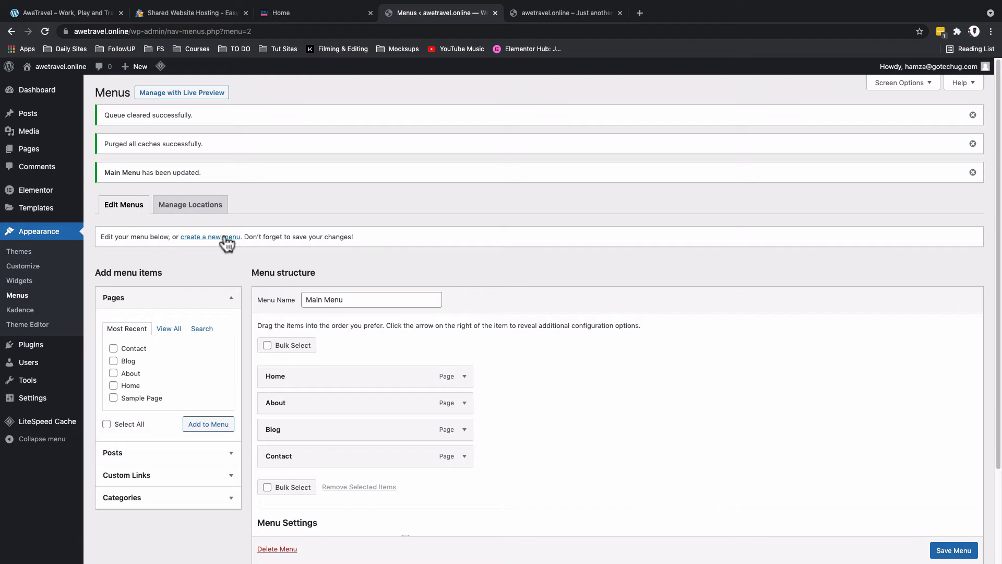
left_click(210, 237)
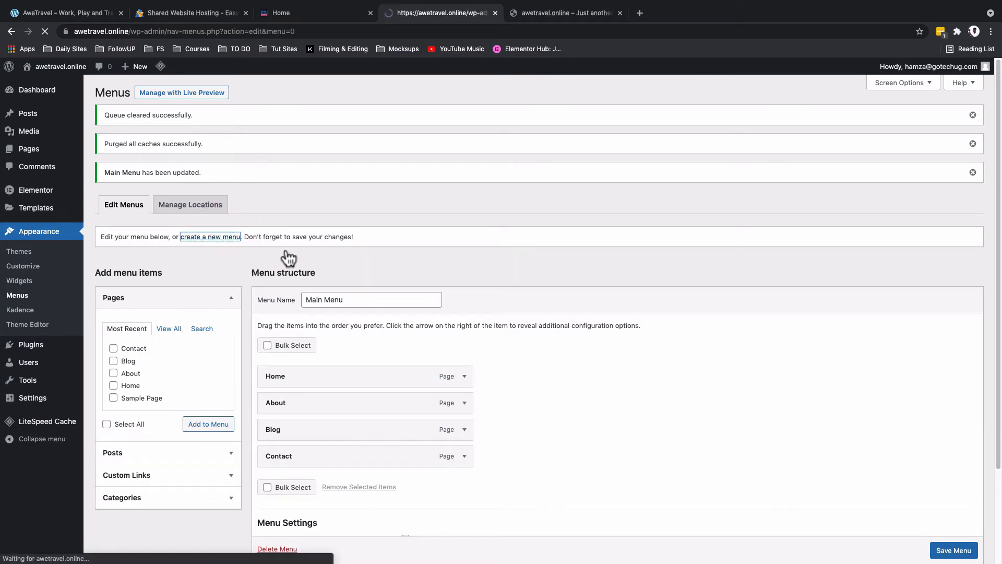
left_click(209, 237)
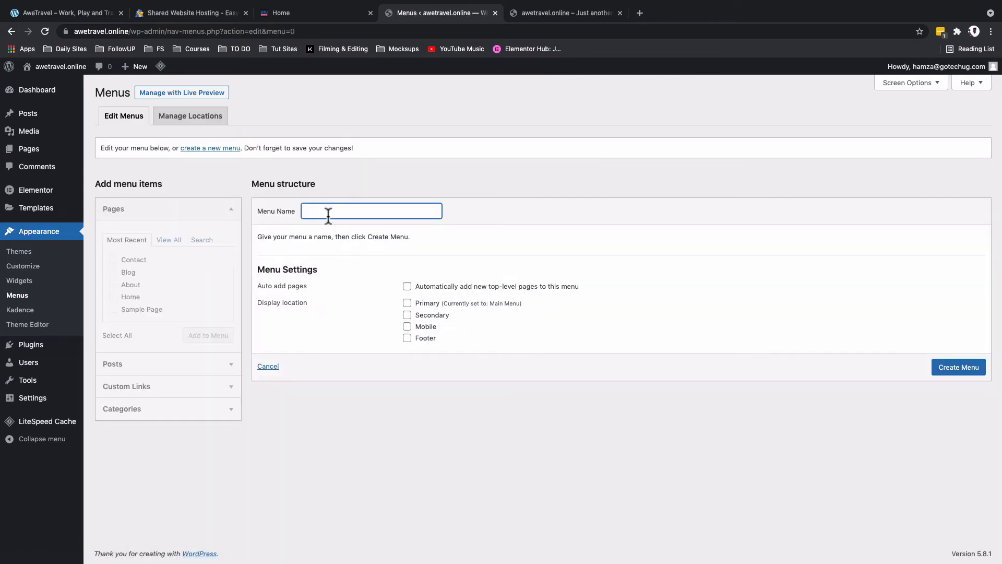
type("Footer")
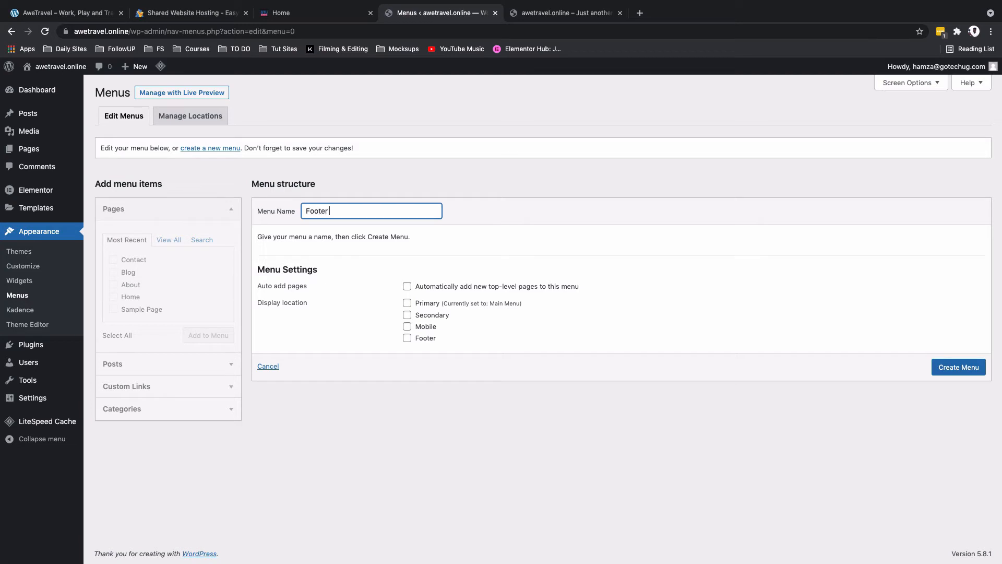
type("menu")
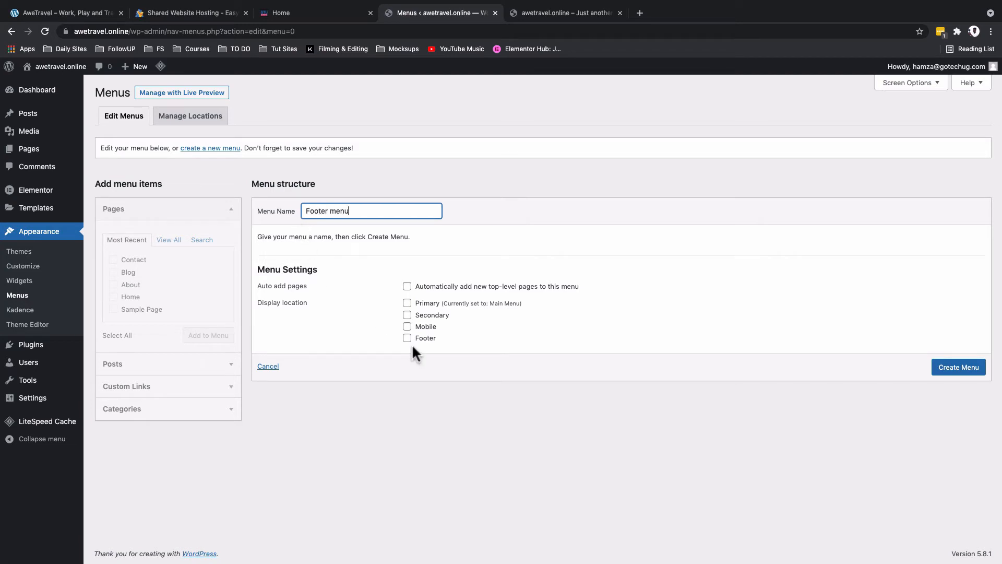
left_click(407, 337)
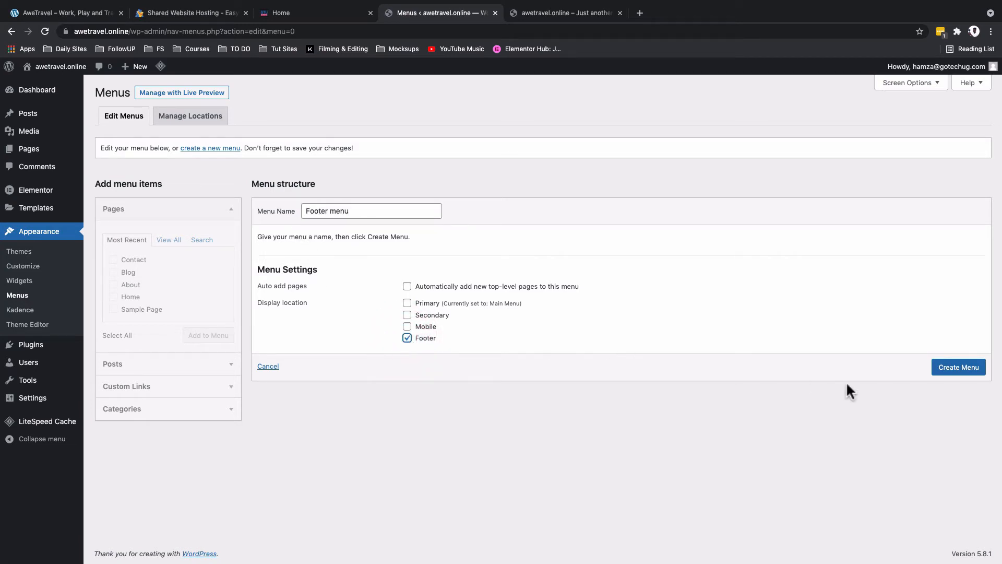
left_click(958, 366)
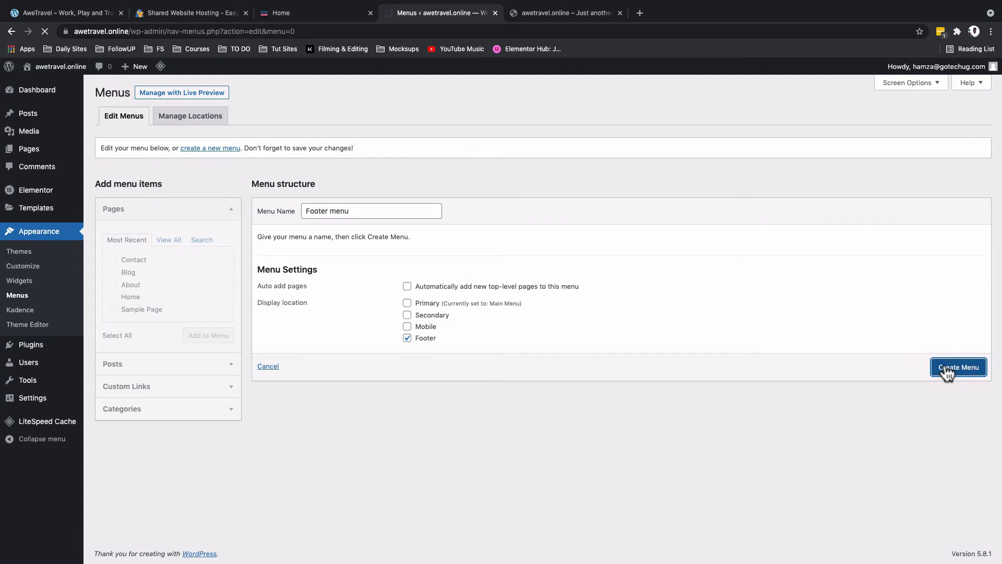
left_click(959, 366)
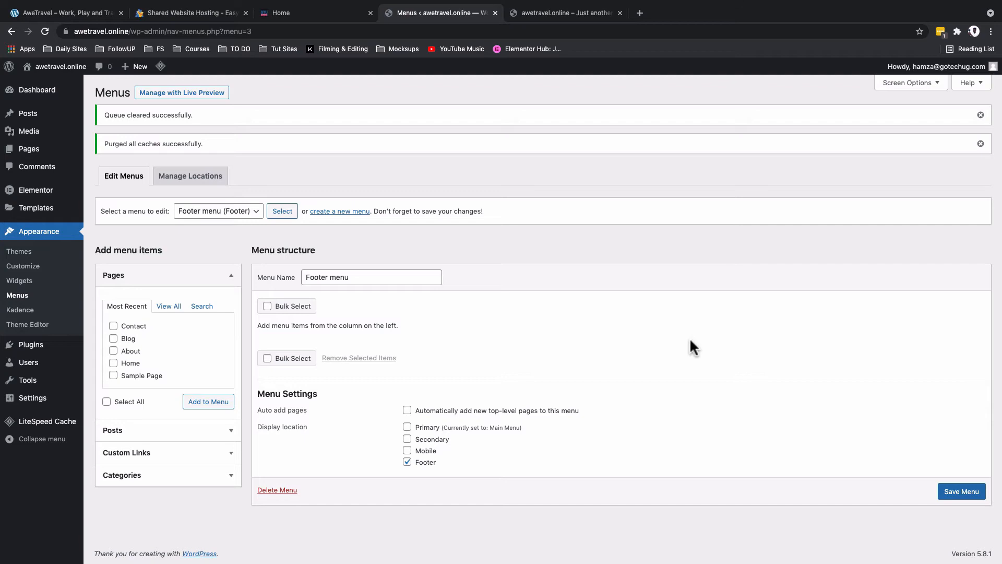
mouse_move(446, 358)
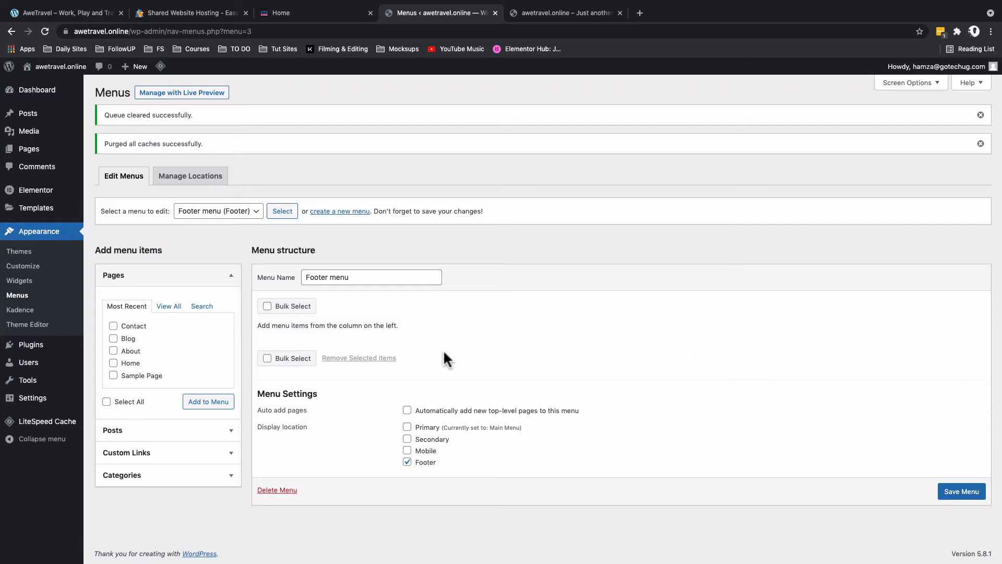
mouse_move(313, 384)
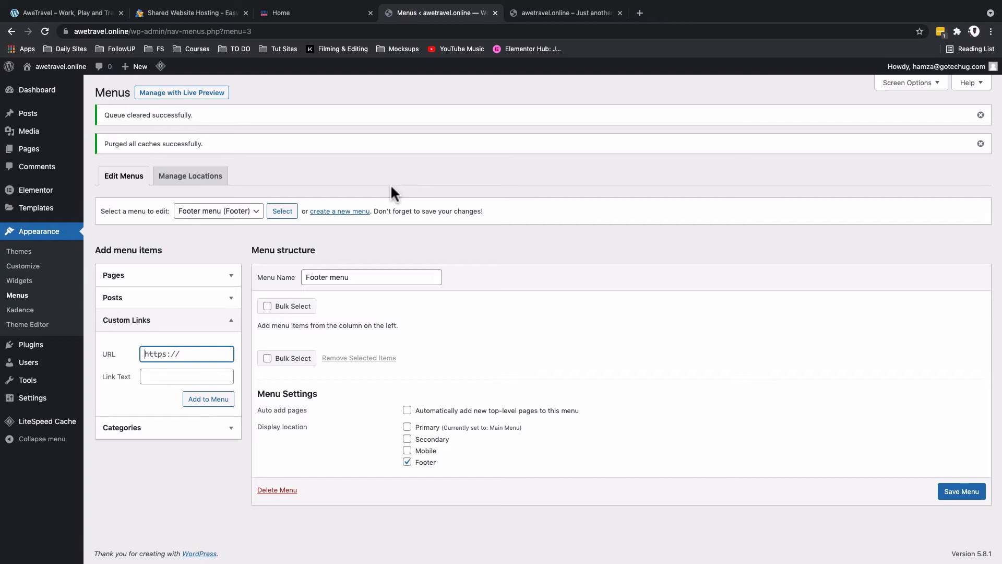
mouse_move(467, 87)
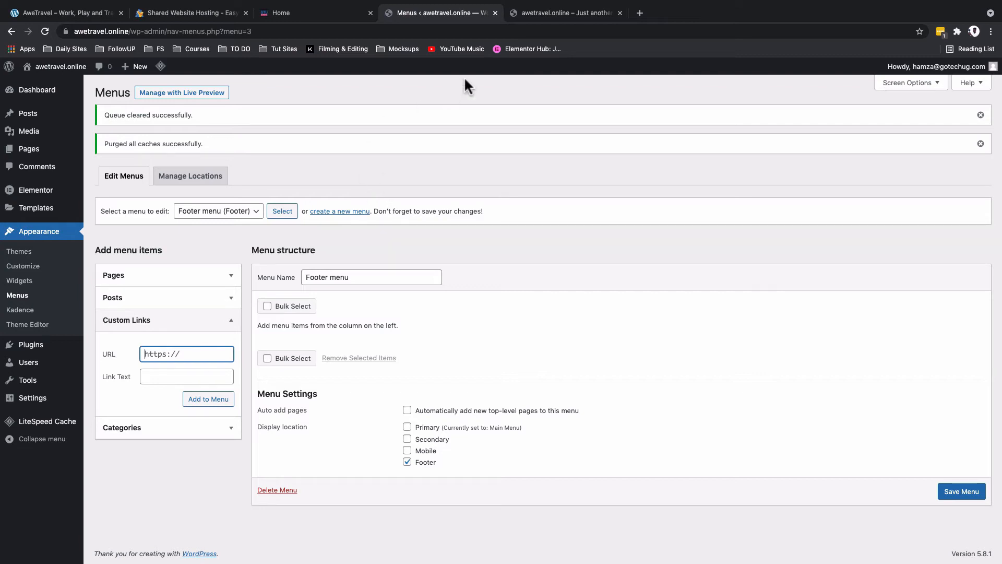
- Add a My Story custom link to gotechug.com to the Footer menu
left_click(315, 13)
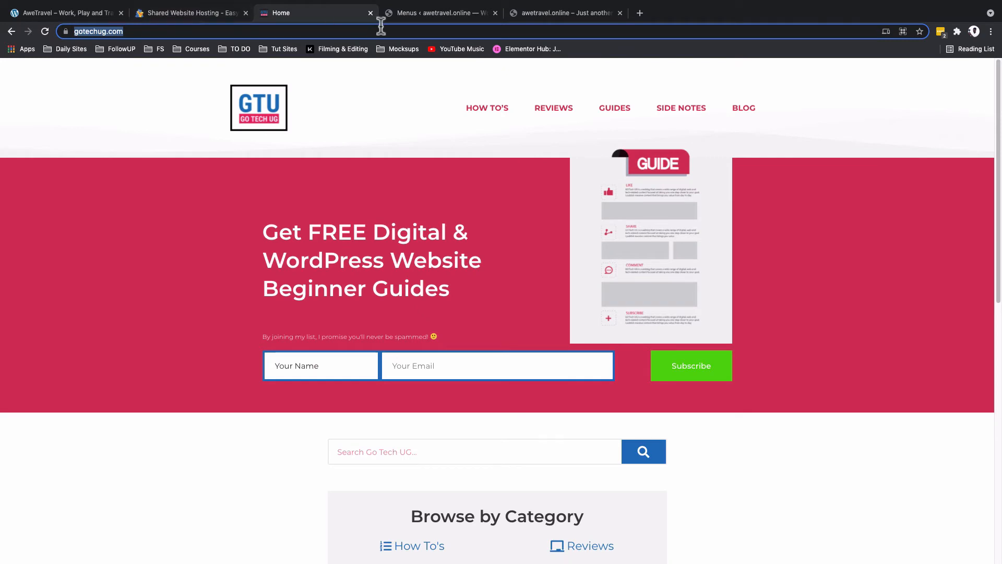
left_click(439, 12)
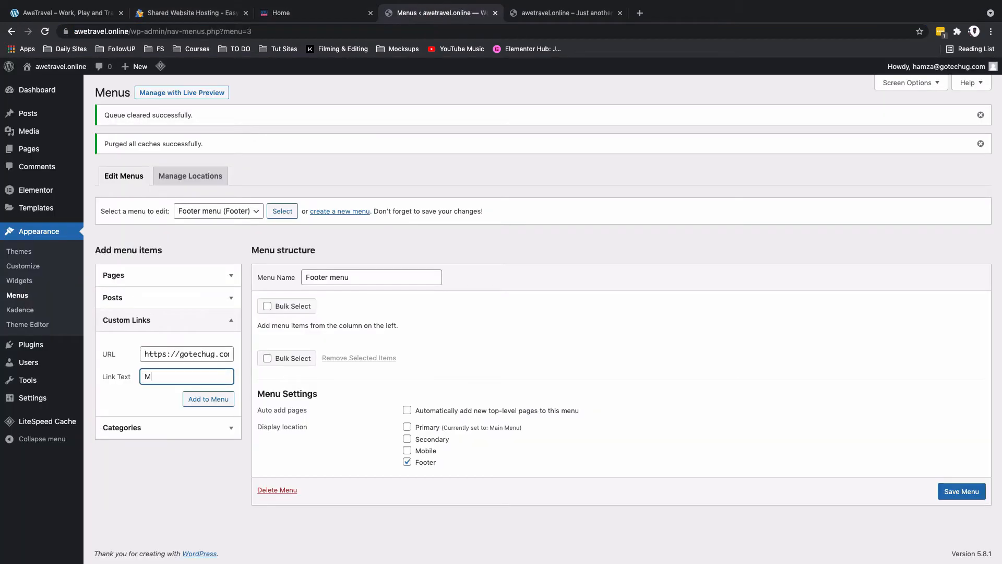
type("y Story")
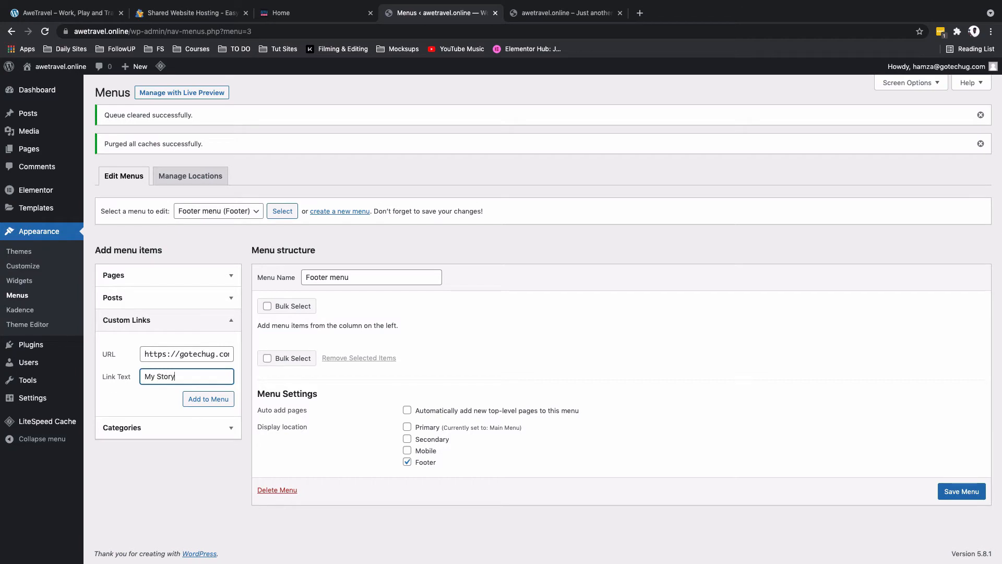
left_click(208, 397)
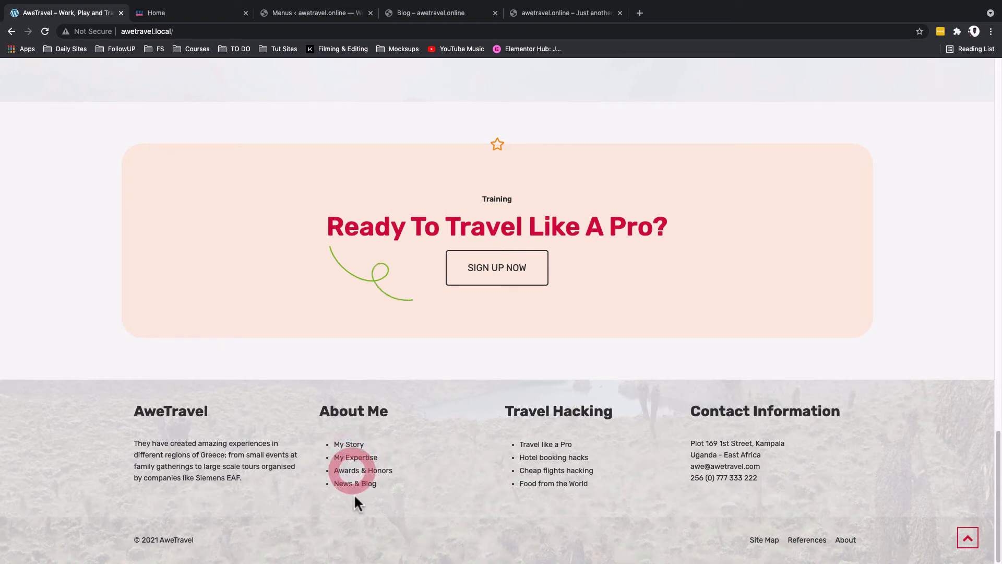
- Add the My Expertise link to the Footer menu, save it, and view the live Blog page
left_click(313, 12)
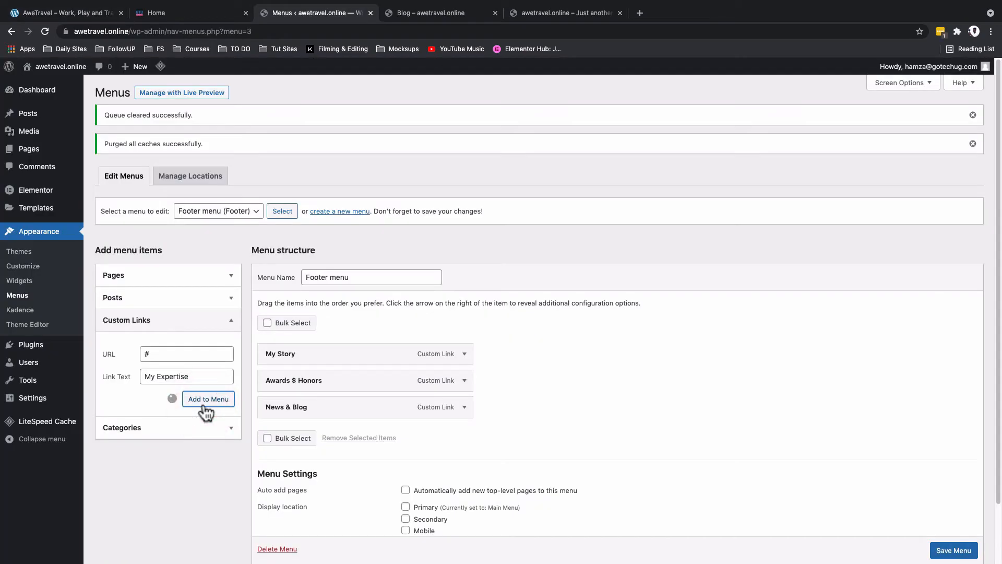
left_click(208, 398)
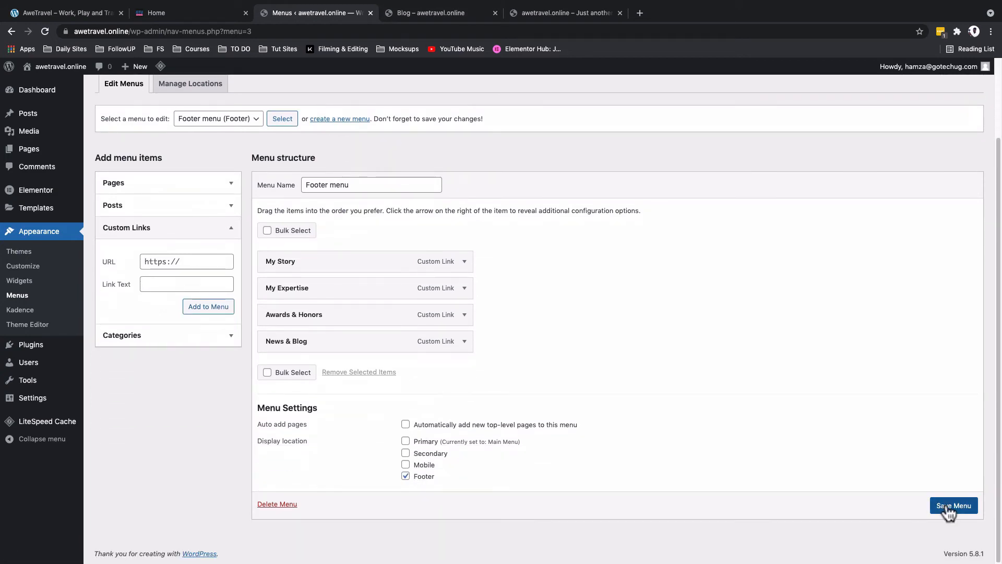
left_click(953, 506)
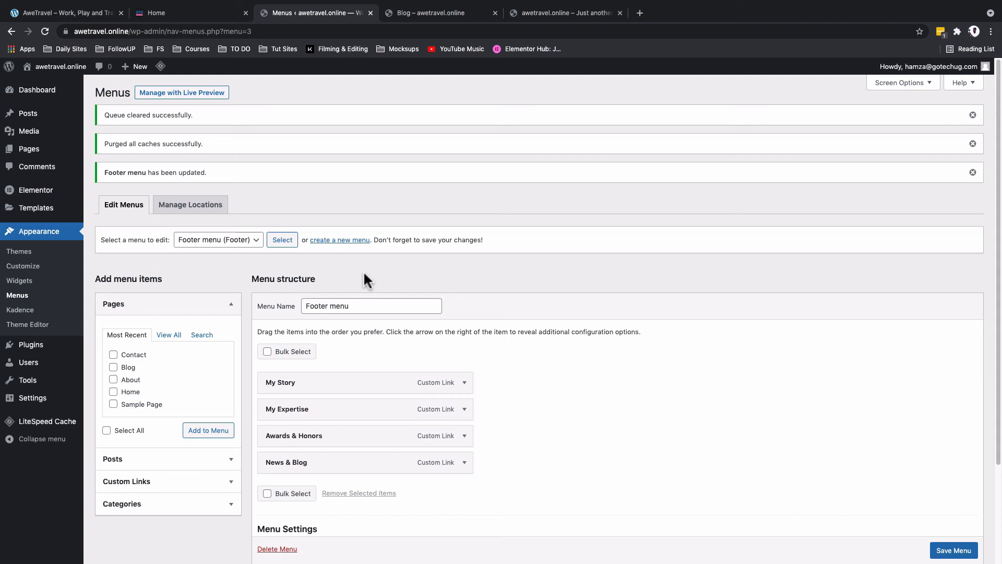
mouse_move(394, 101)
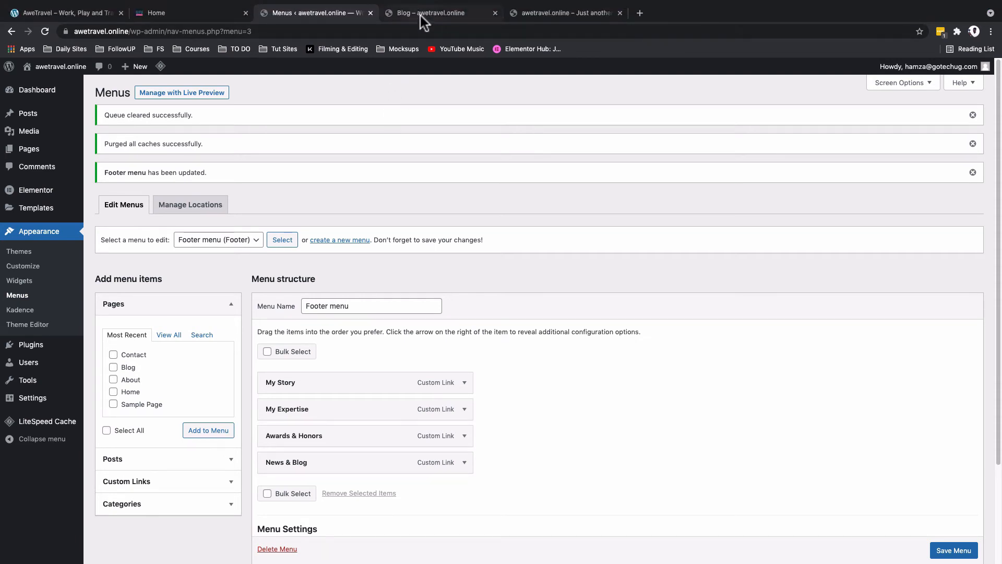
left_click(425, 12)
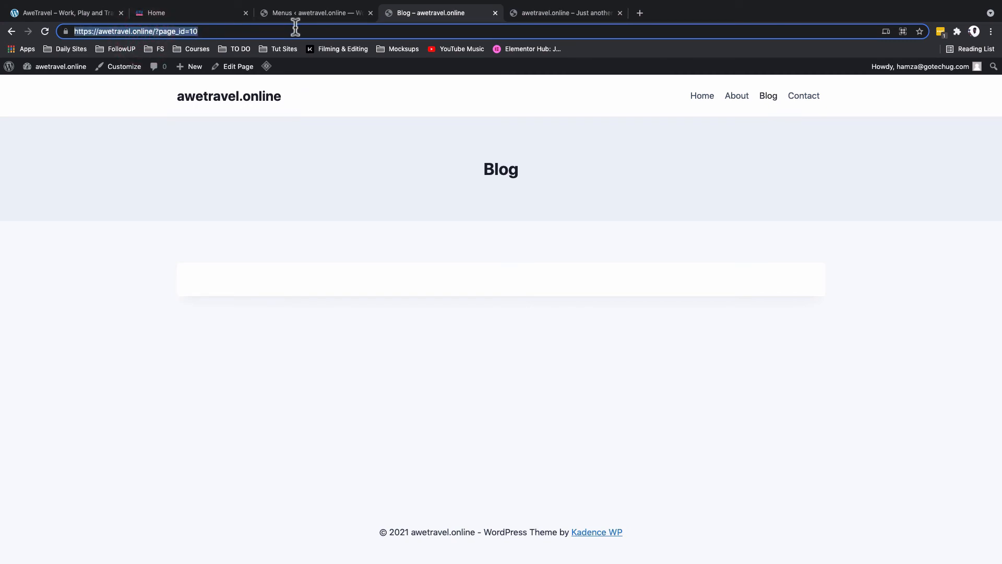
- Set permalinks to the Post name structure in Settings and save the change
left_click(313, 13)
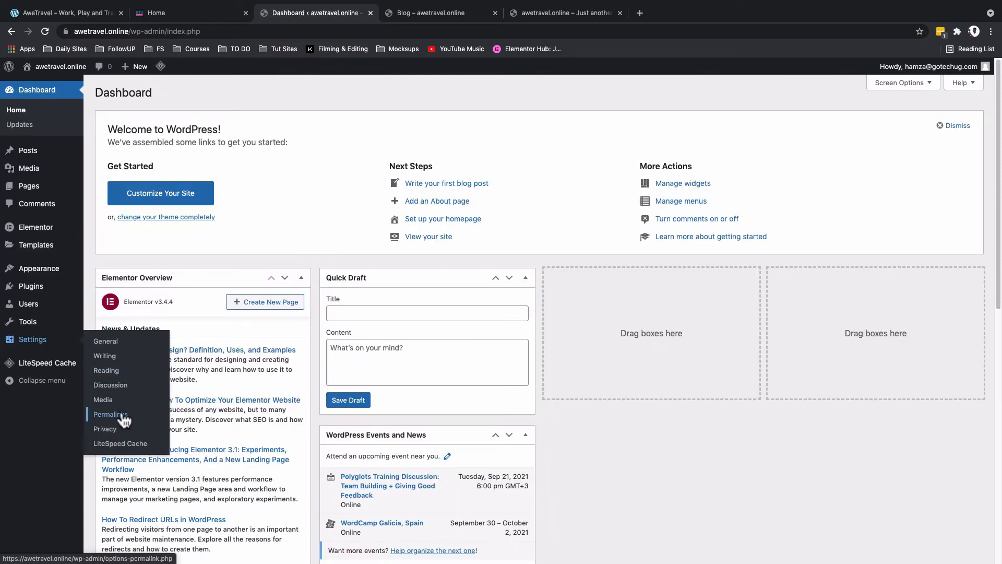
left_click(110, 415)
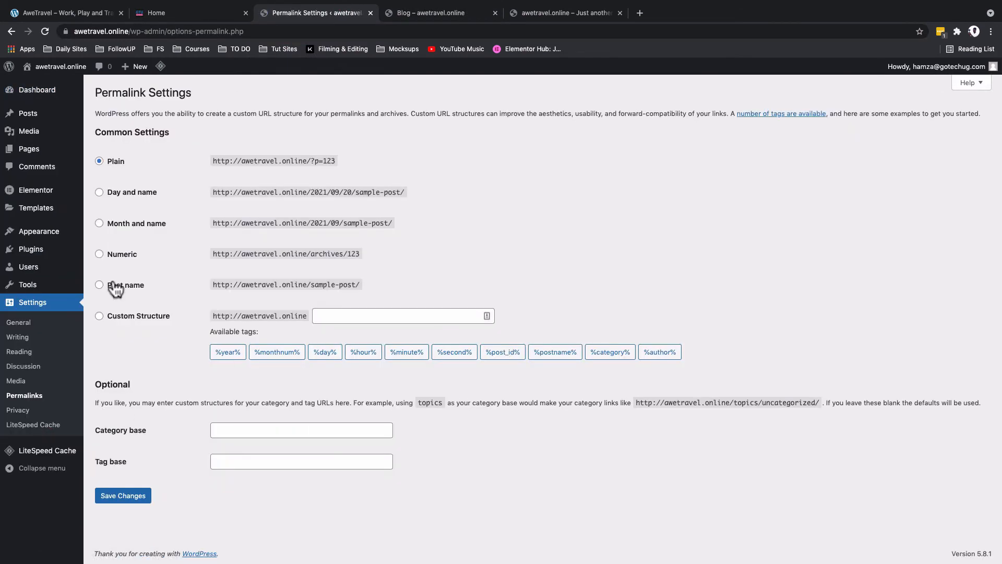
left_click(99, 284)
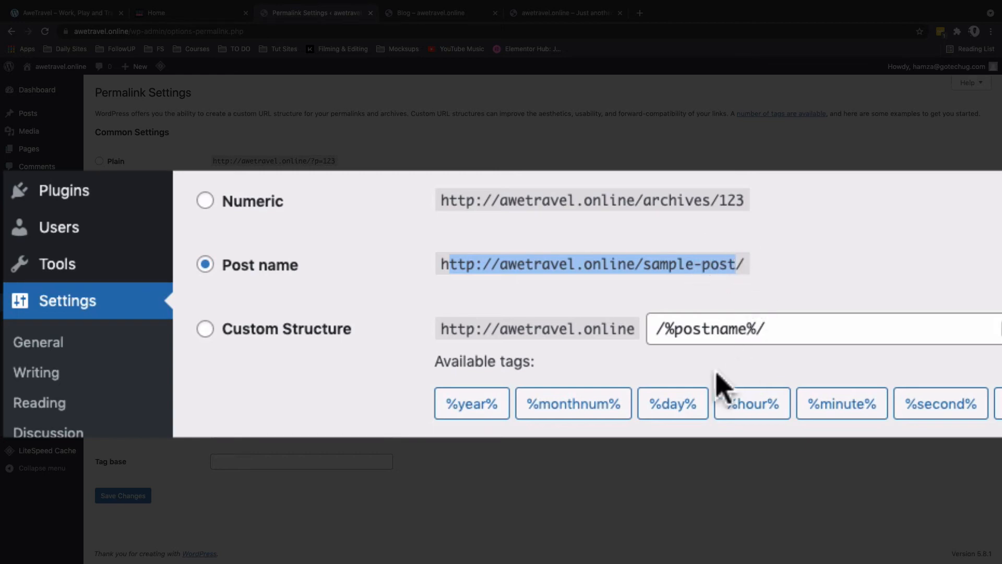
left_click(123, 495)
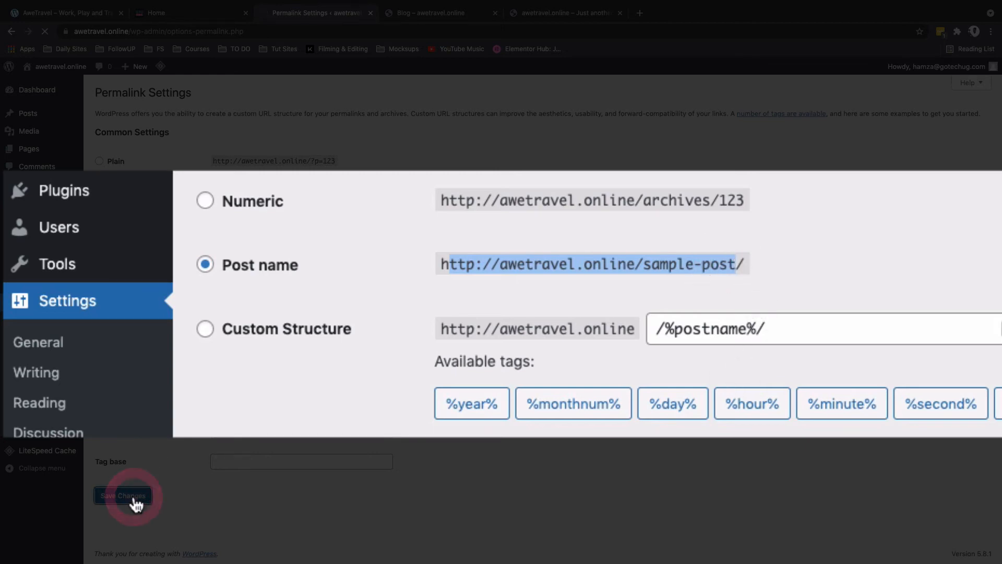
left_click(122, 495)
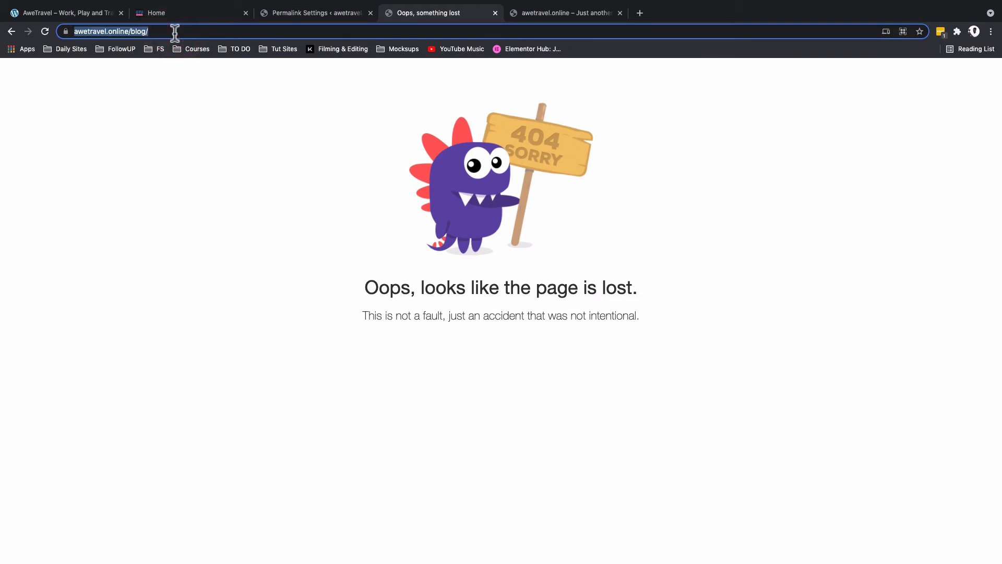
- Return to the Permalink Settings tab after the /blog/ page shows not found
left_click(313, 12)
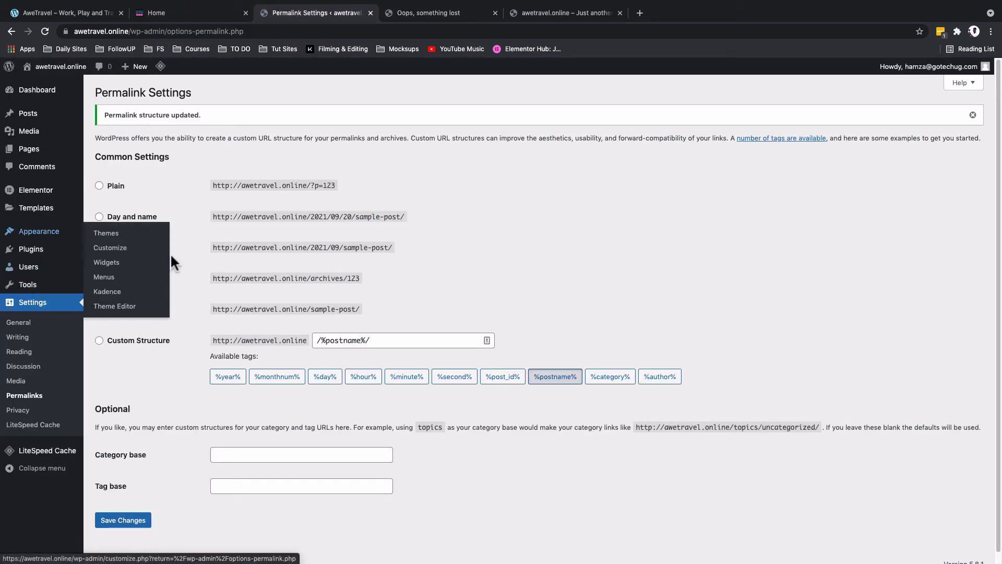
- Check in the Footer menu that the News & Blog item links to /blog/
left_click(103, 277)
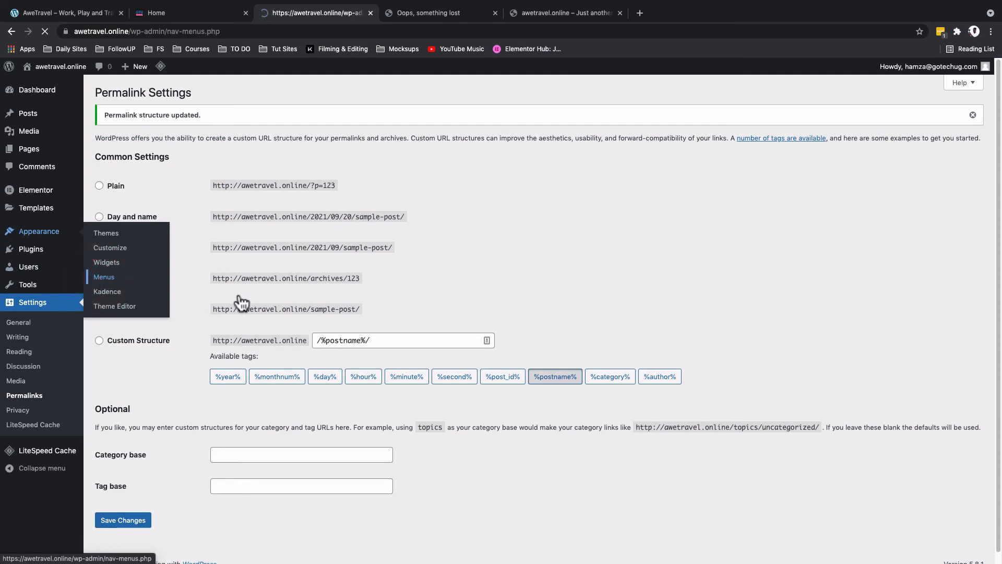
left_click(103, 276)
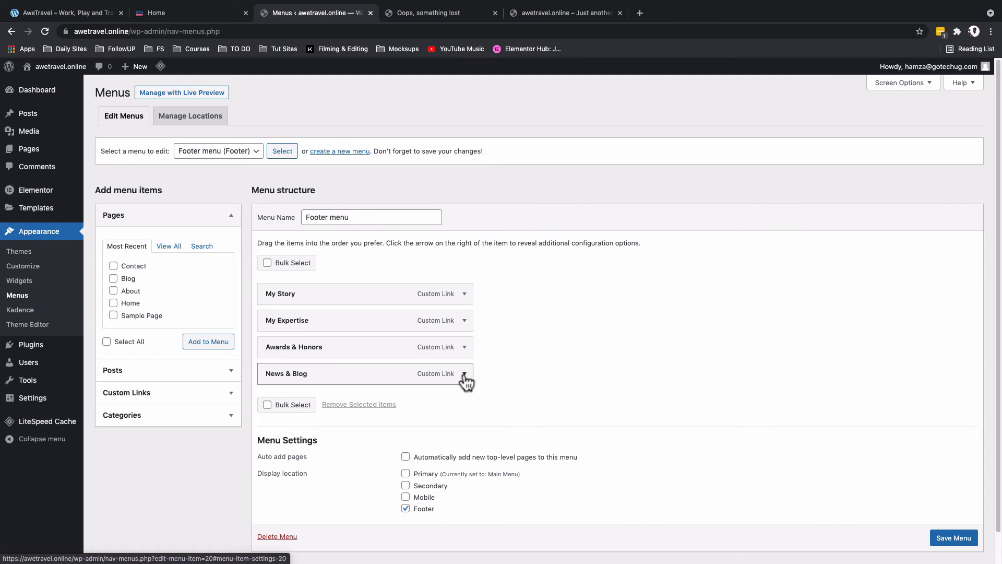
left_click(465, 374)
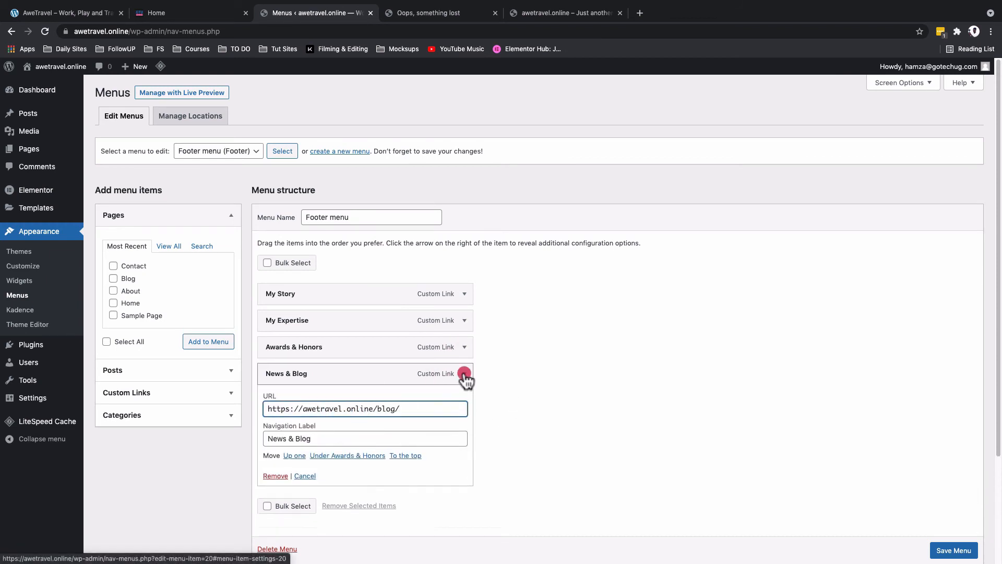
left_click(954, 550)
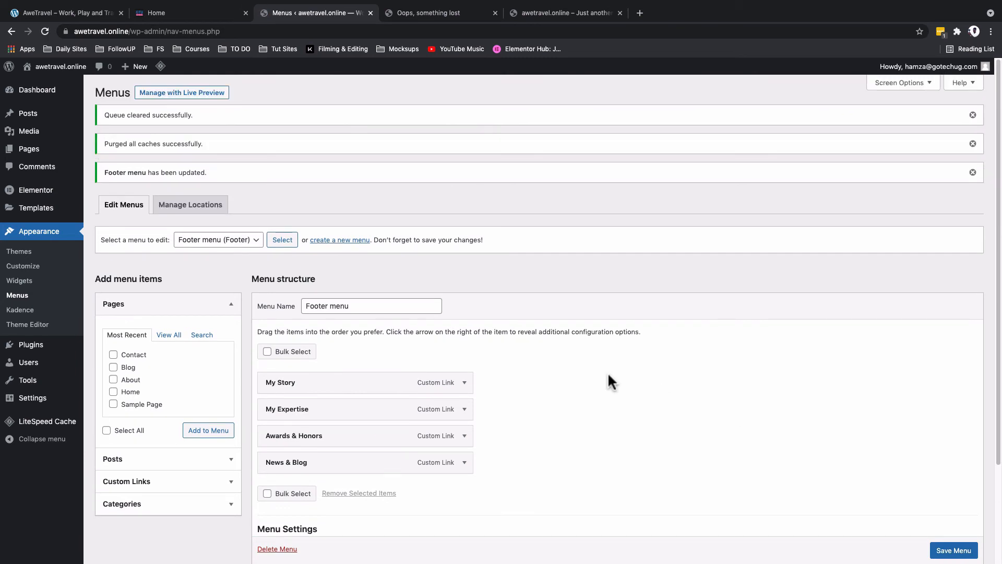
mouse_move(35, 190)
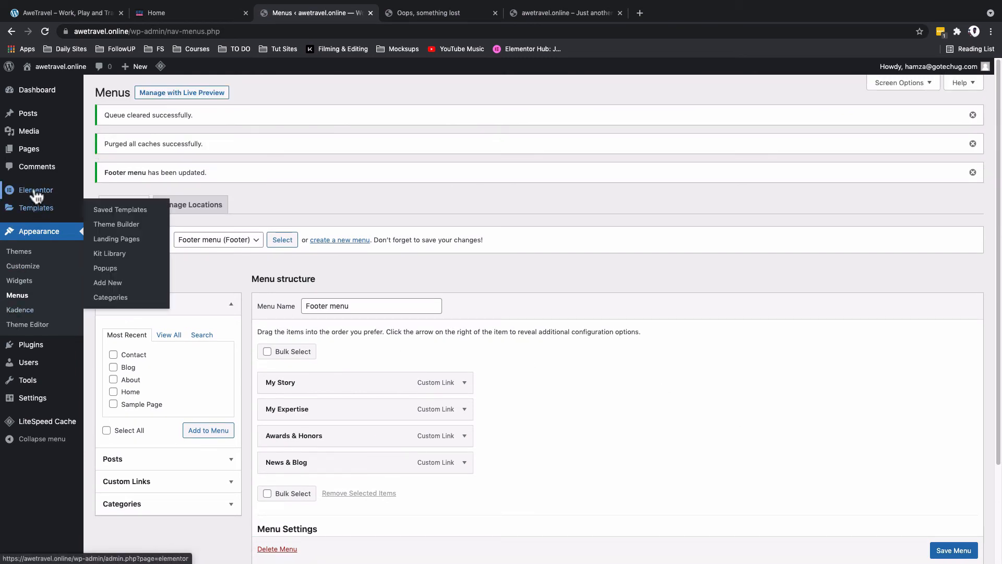
mouse_move(32, 341)
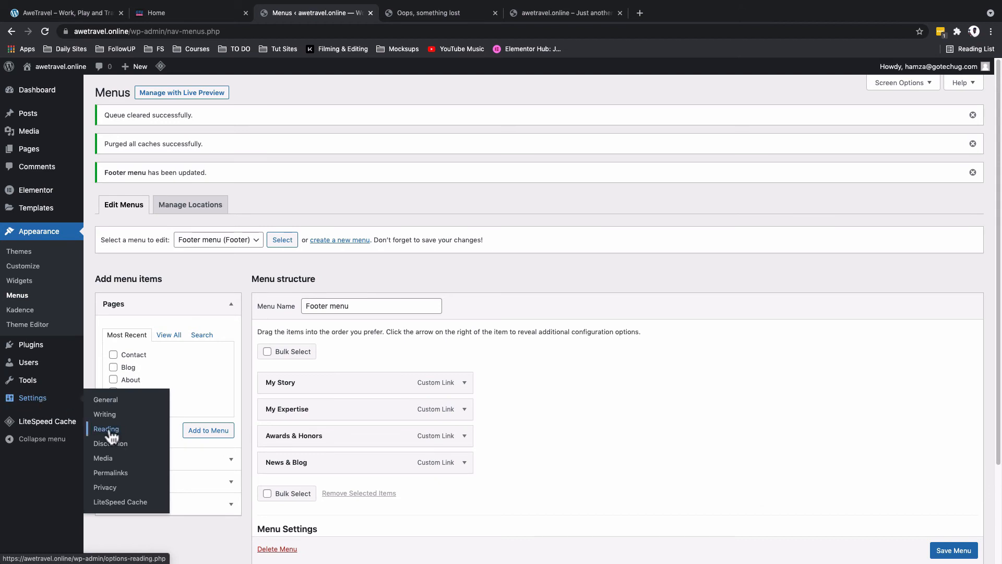
- In Reading settings choose 'A static page' for the homepage, checking the live front page
left_click(107, 429)
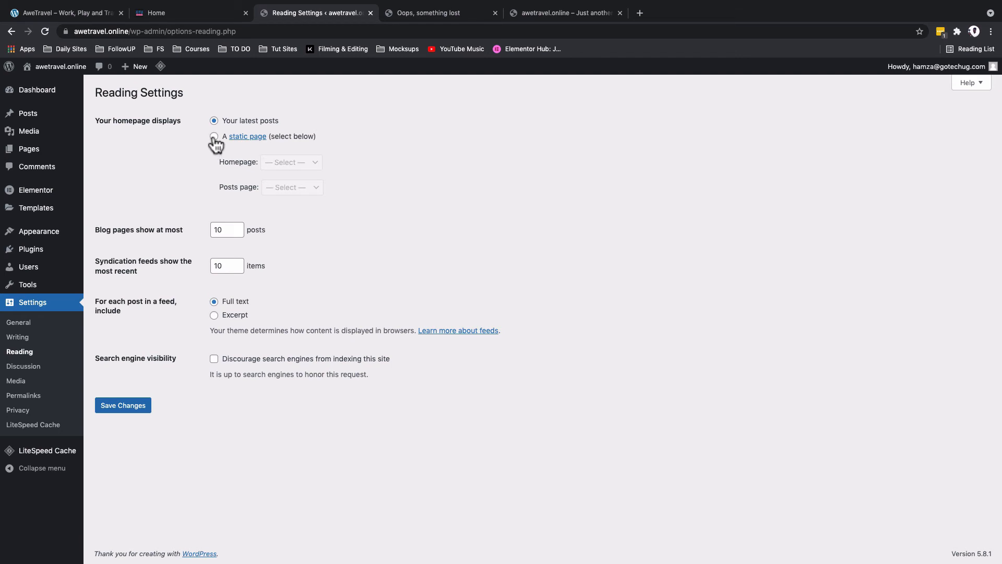
left_click(214, 136)
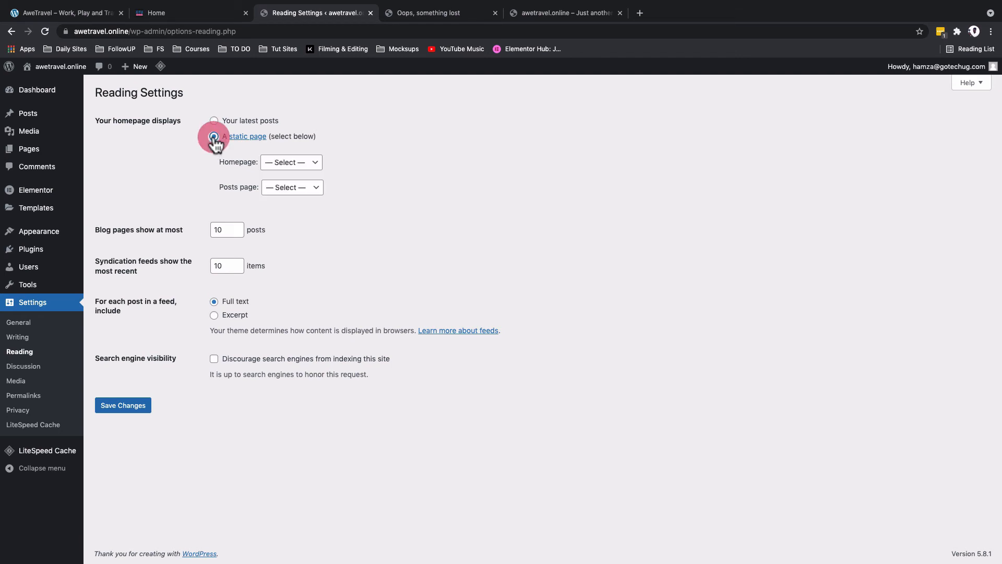
left_click(213, 136)
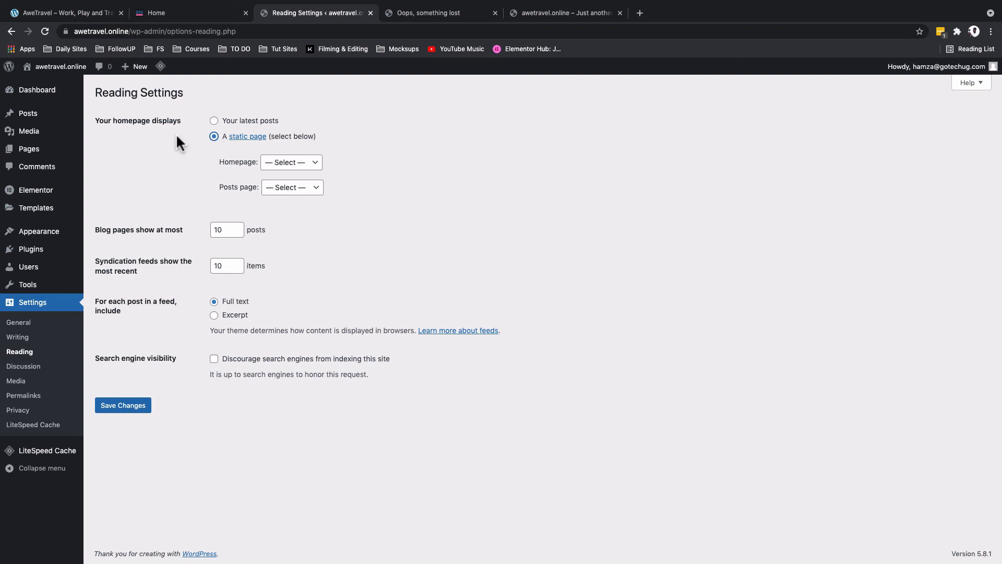
left_click(439, 13)
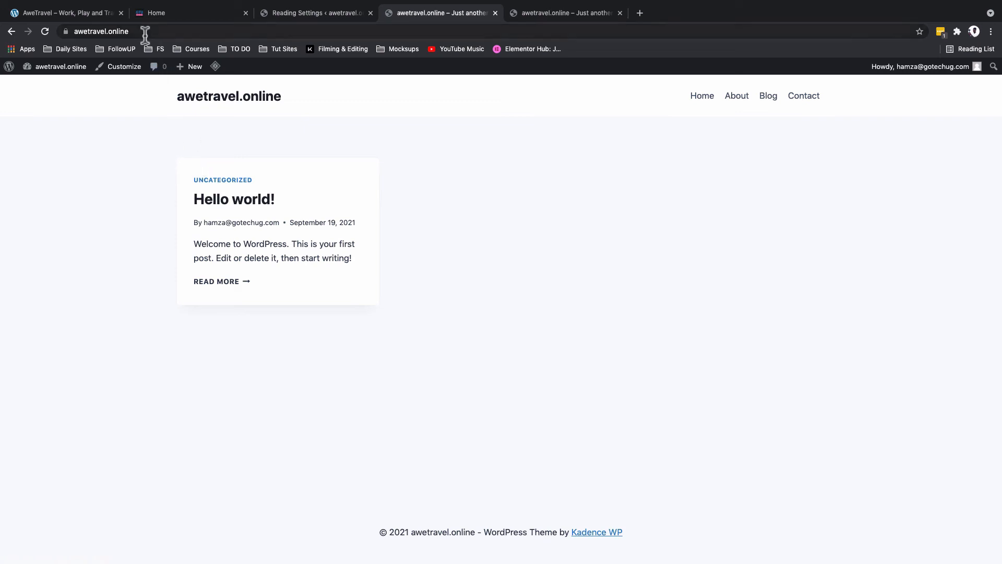
left_click(313, 13)
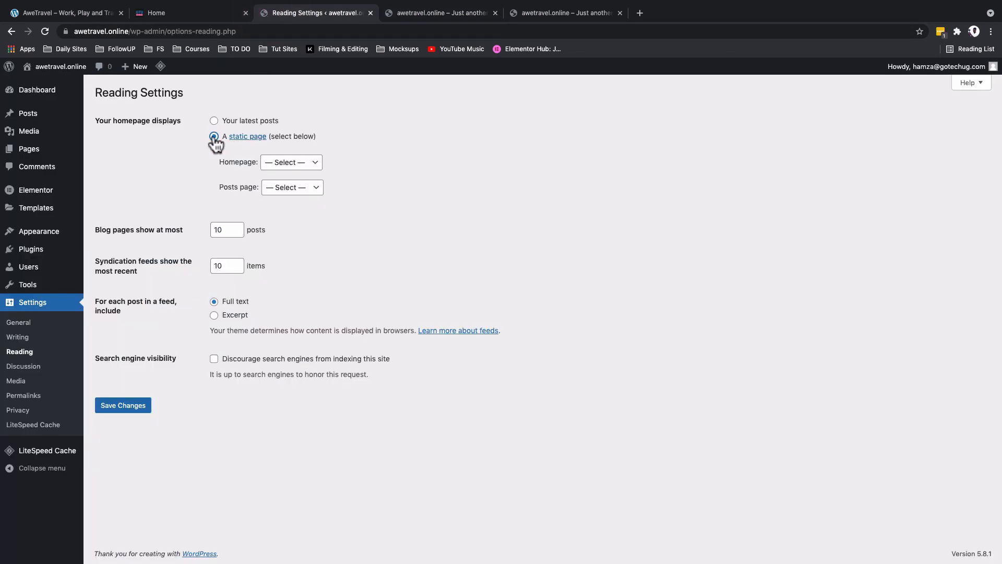
- Select Home as the homepage and save the Reading settings
left_click(291, 162)
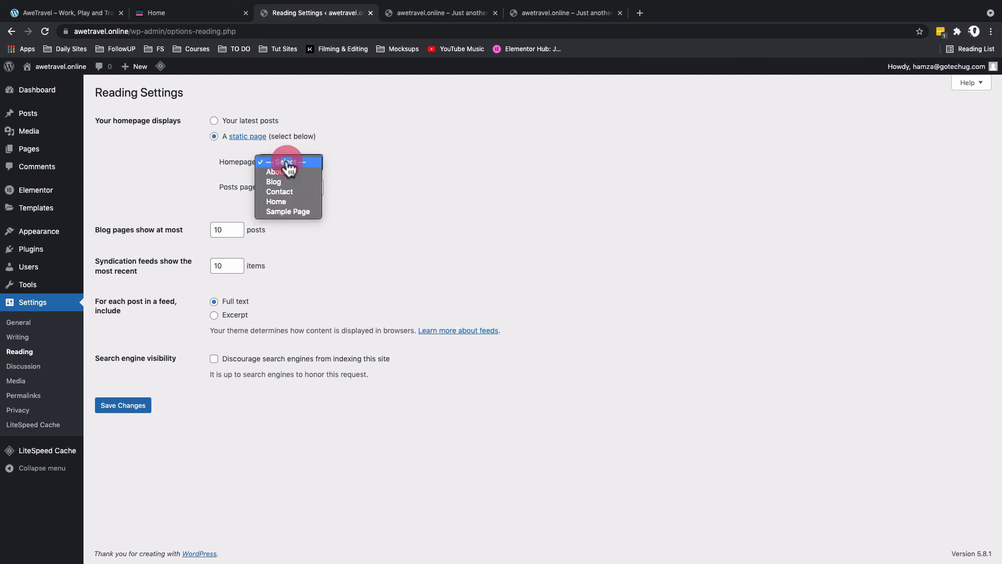
left_click(275, 202)
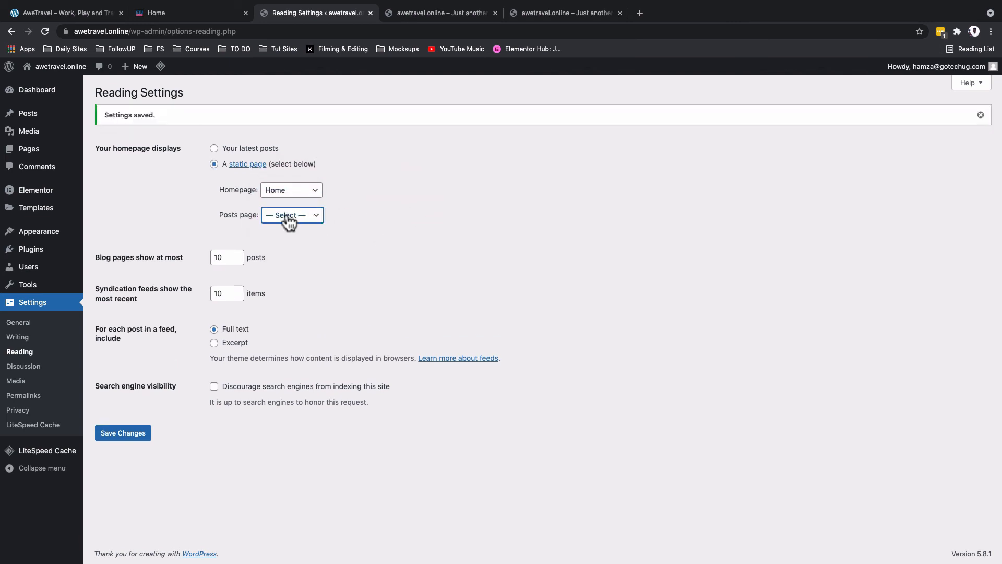
left_click(291, 214)
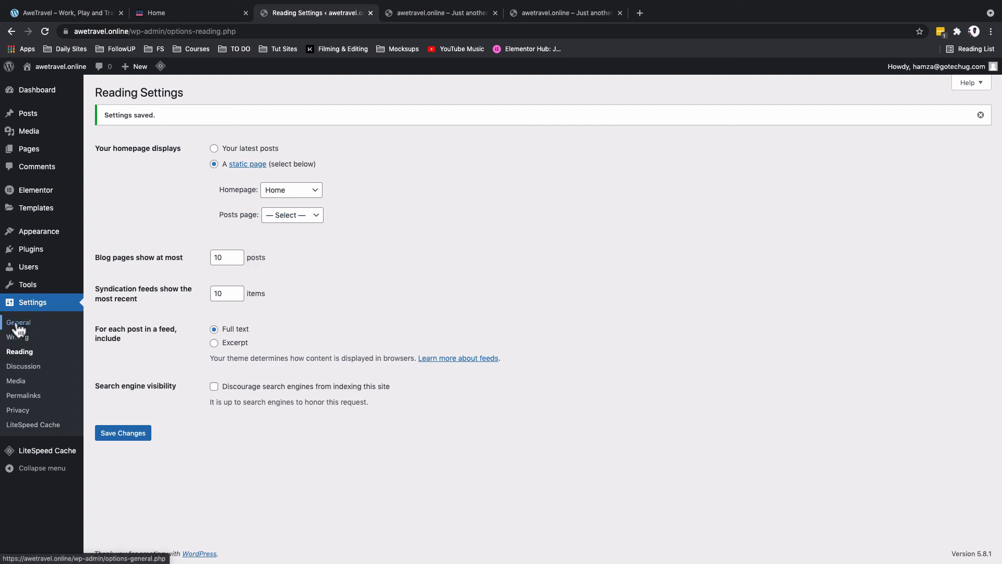
left_click(18, 323)
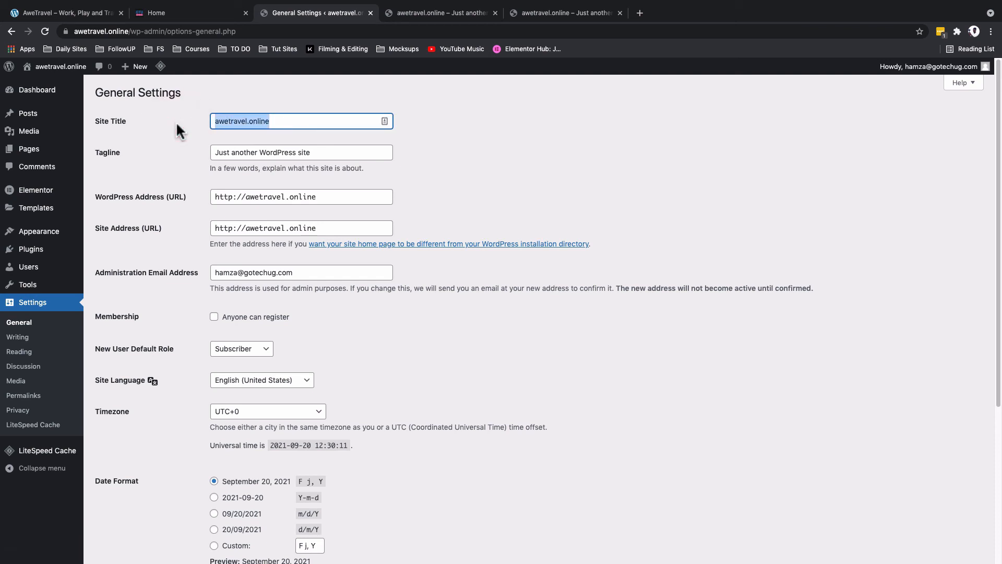
- Enter the site title Awe Travel and the tagline Work, Play and Travel
type("Awe Travel")
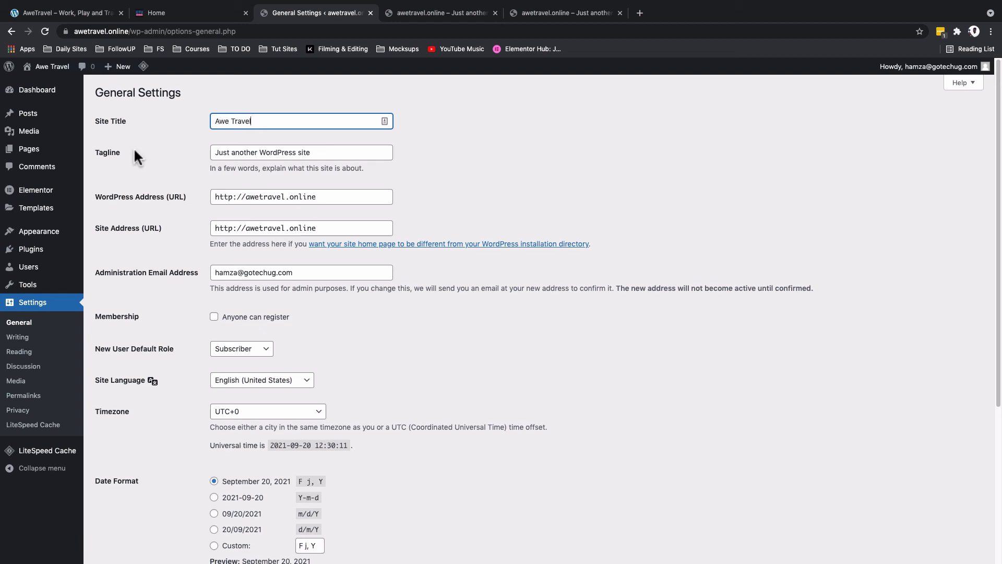
type("Work")
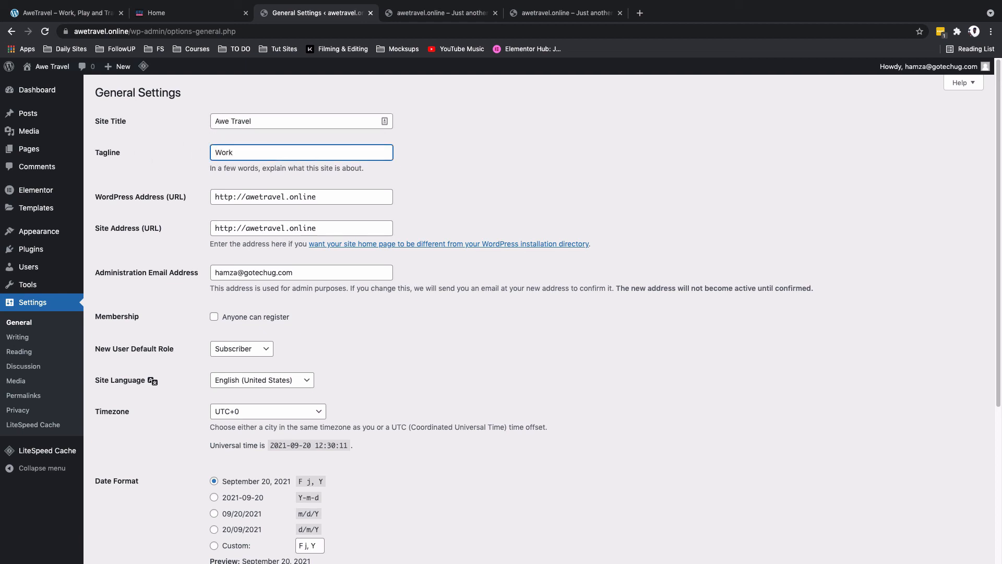
type(", Play and")
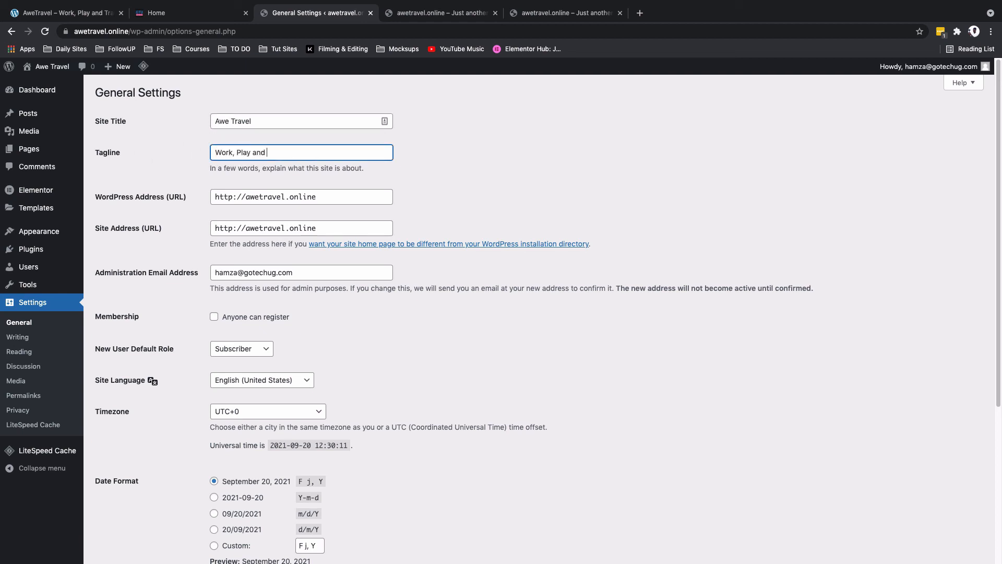
type("Travel")
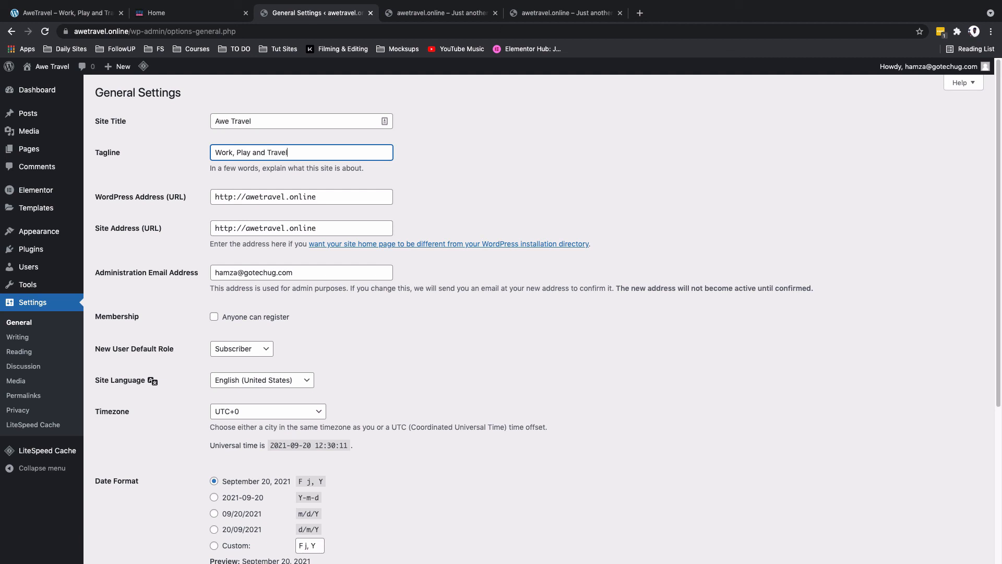
- Set timezone UTC+3, d/m/Y date format and Sunday week start, save, and view the live site
scroll("down", 3)
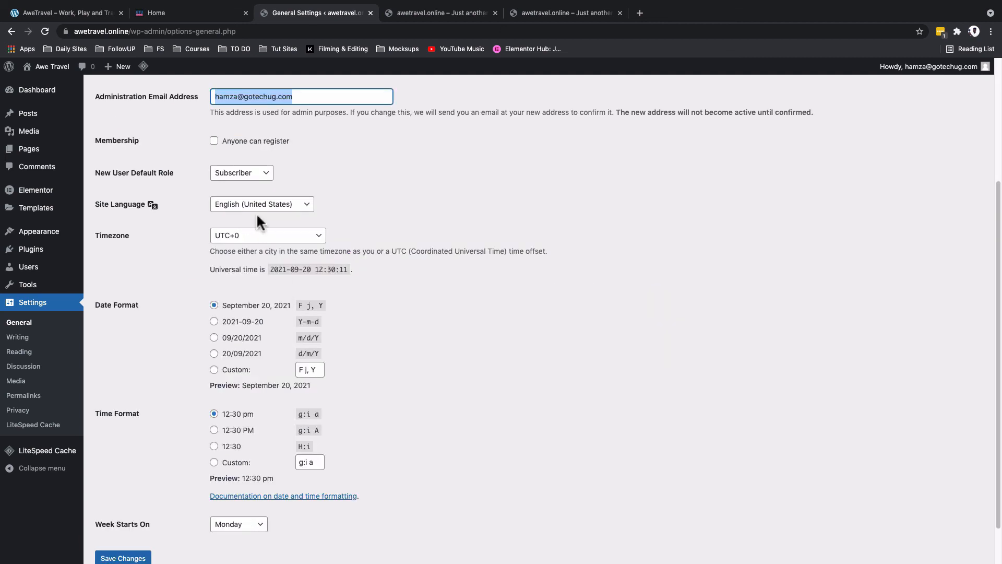
left_click(268, 235)
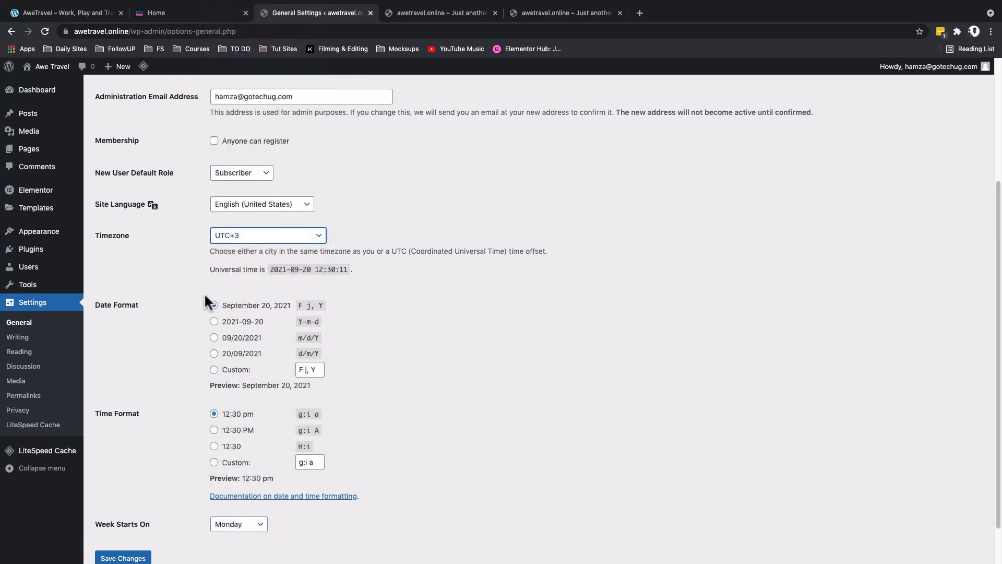
scroll("down", 3)
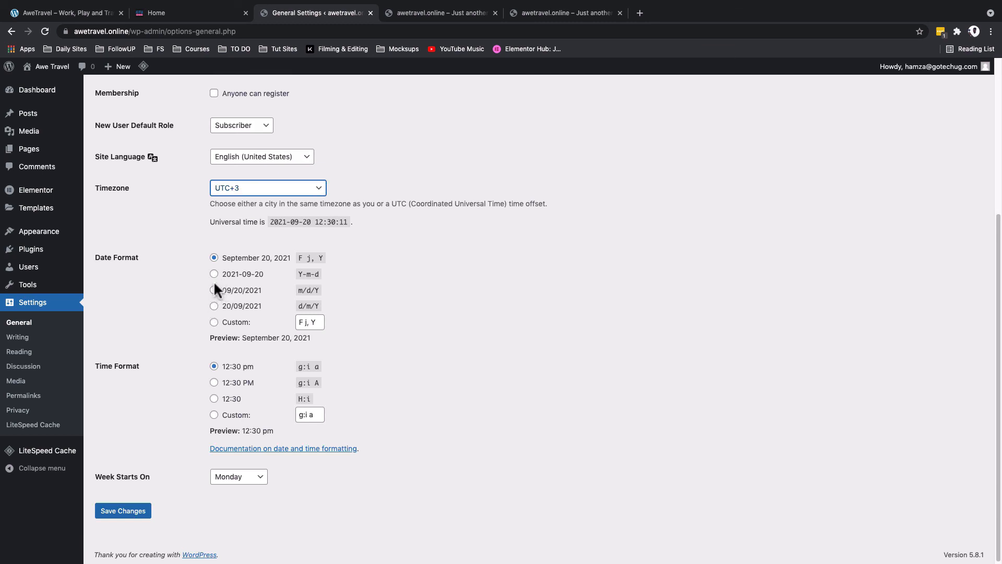
left_click(214, 306)
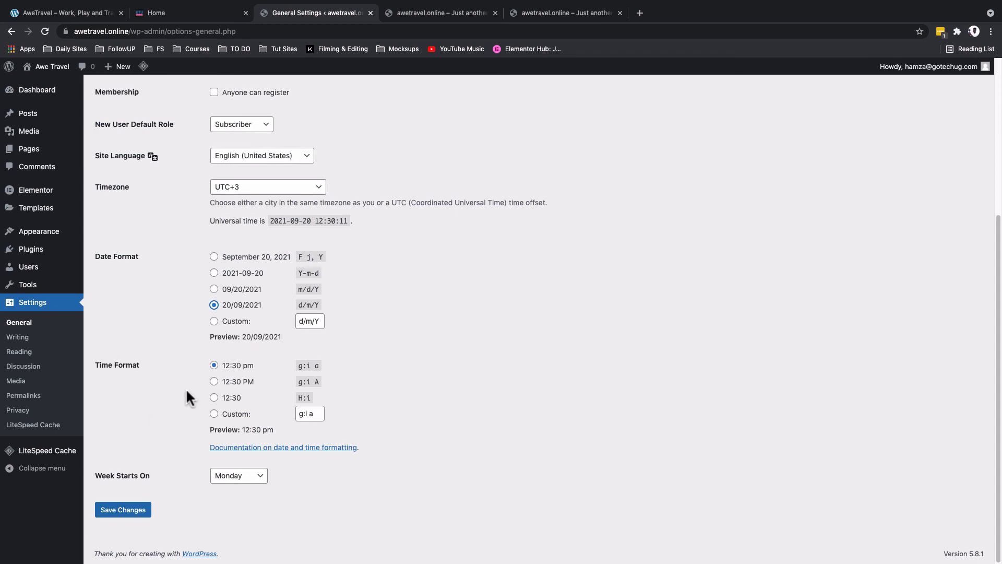
mouse_move(211, 482)
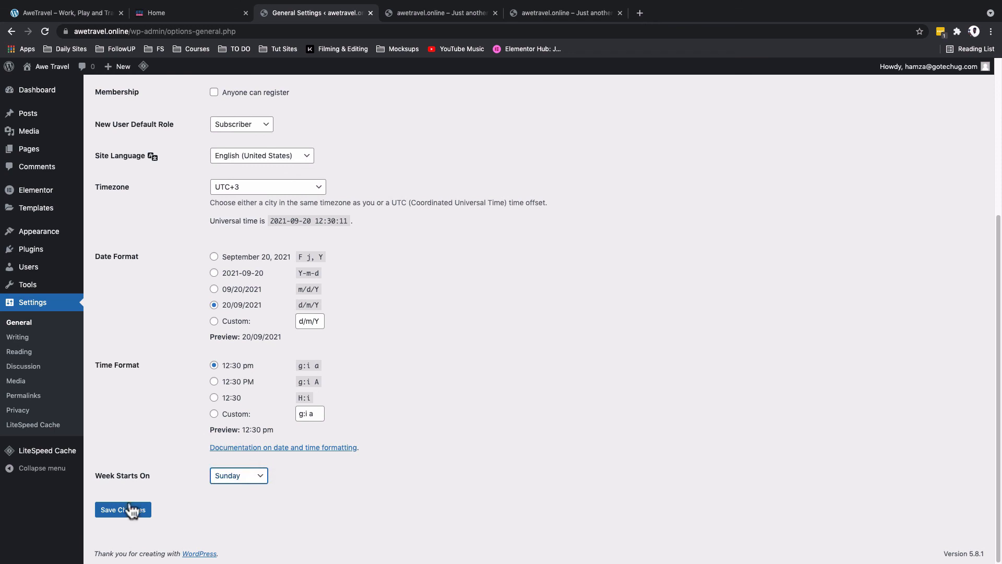
left_click(122, 510)
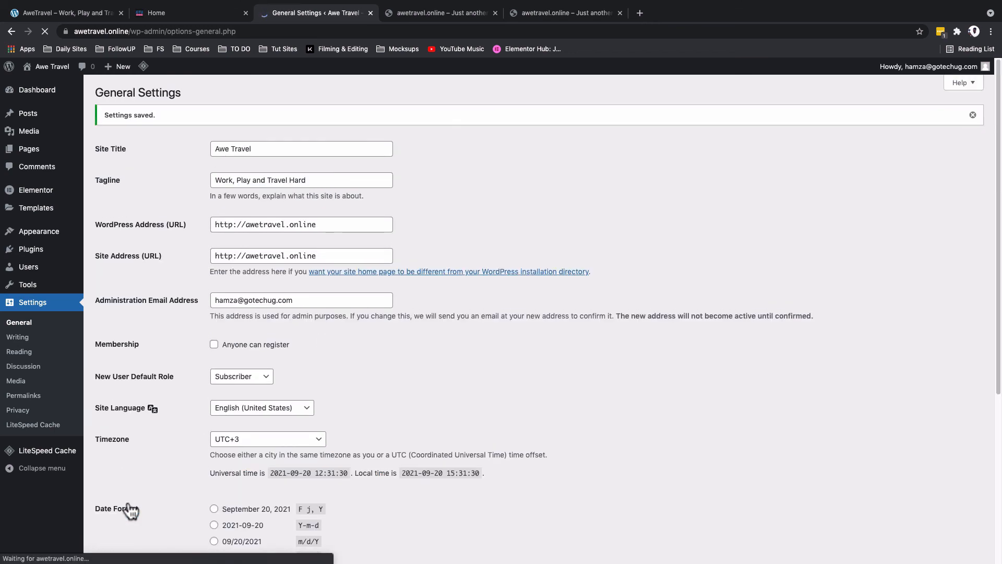
left_click(437, 13)
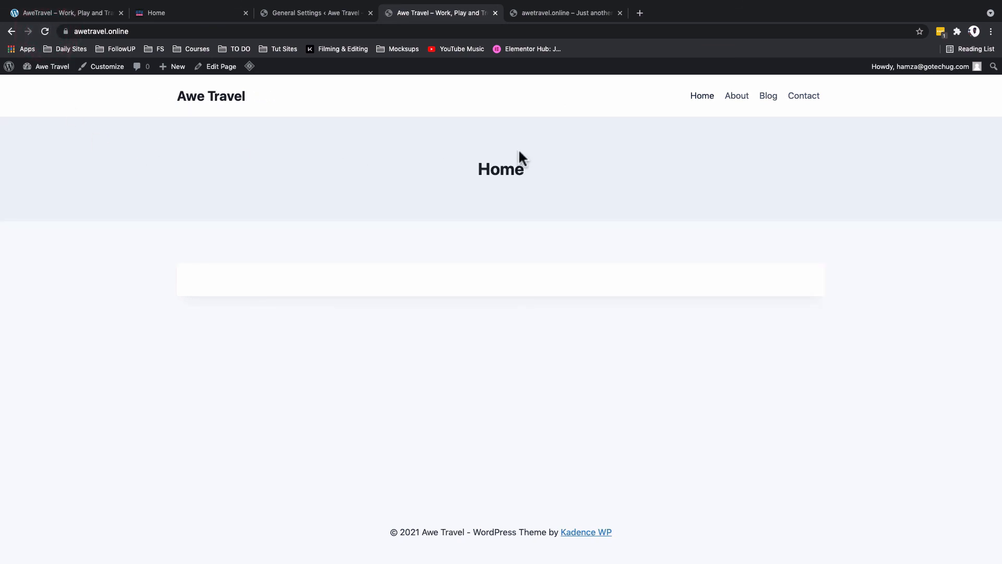
mouse_move(504, 160)
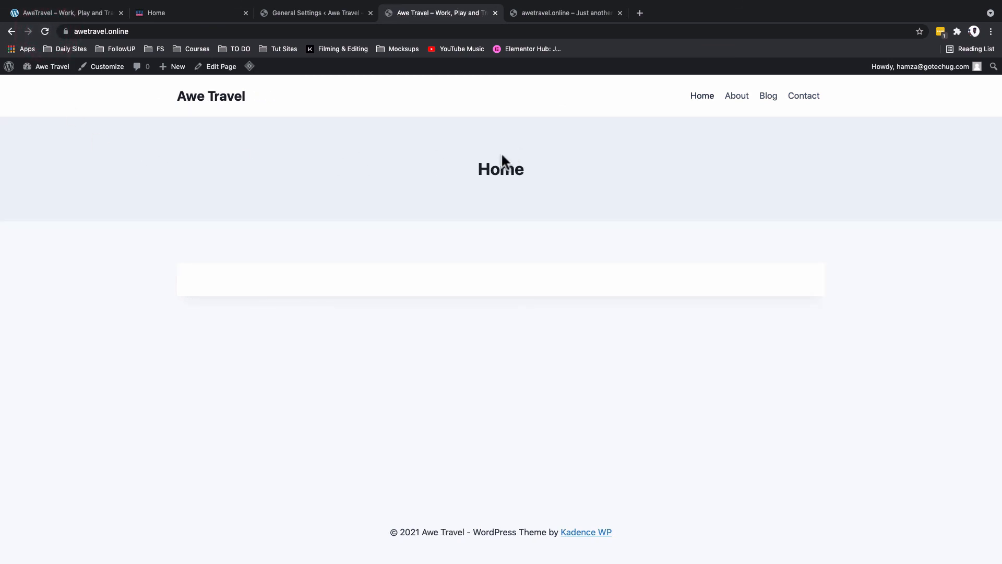
mouse_move(582, 124)
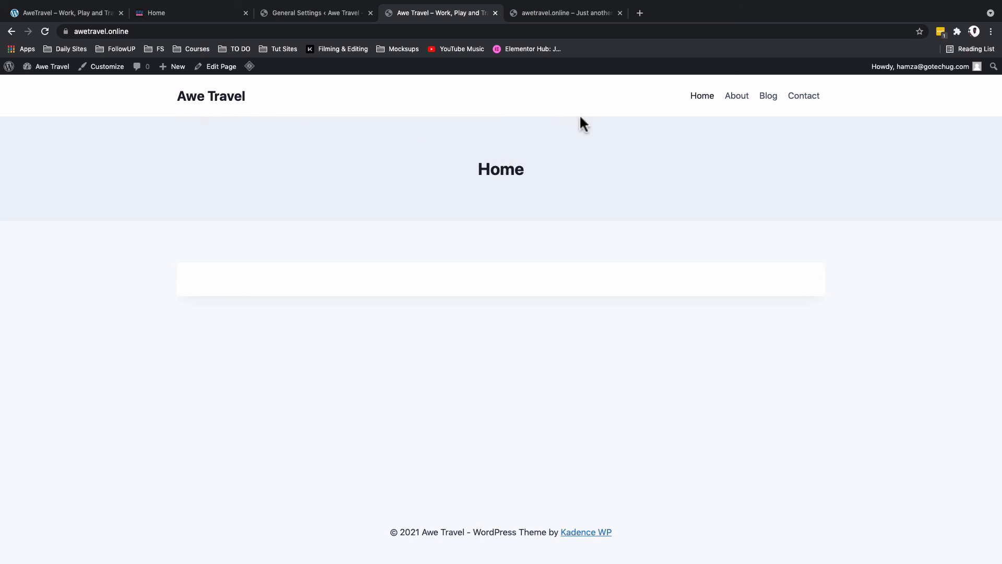
mouse_move(510, 289)
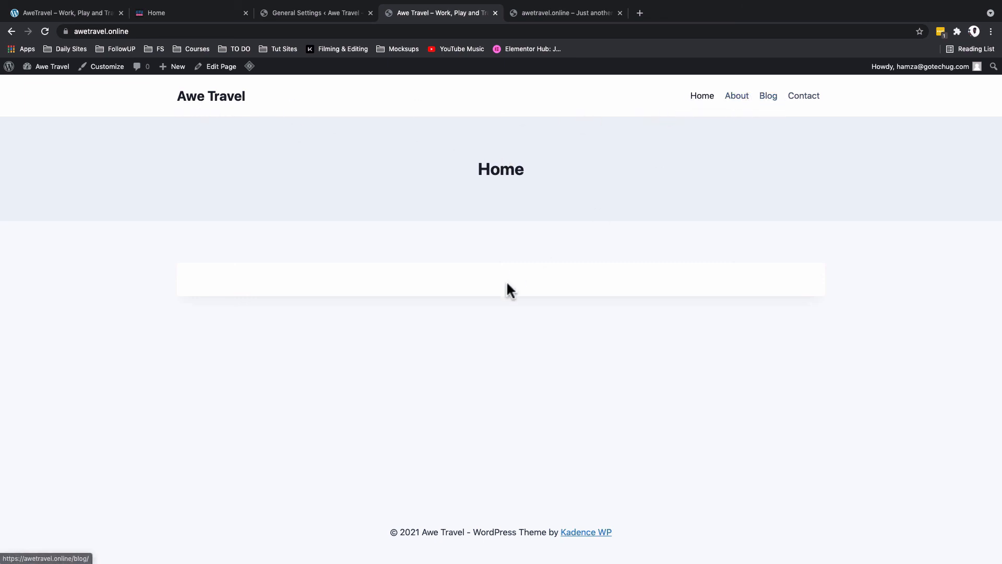
mouse_move(520, 478)
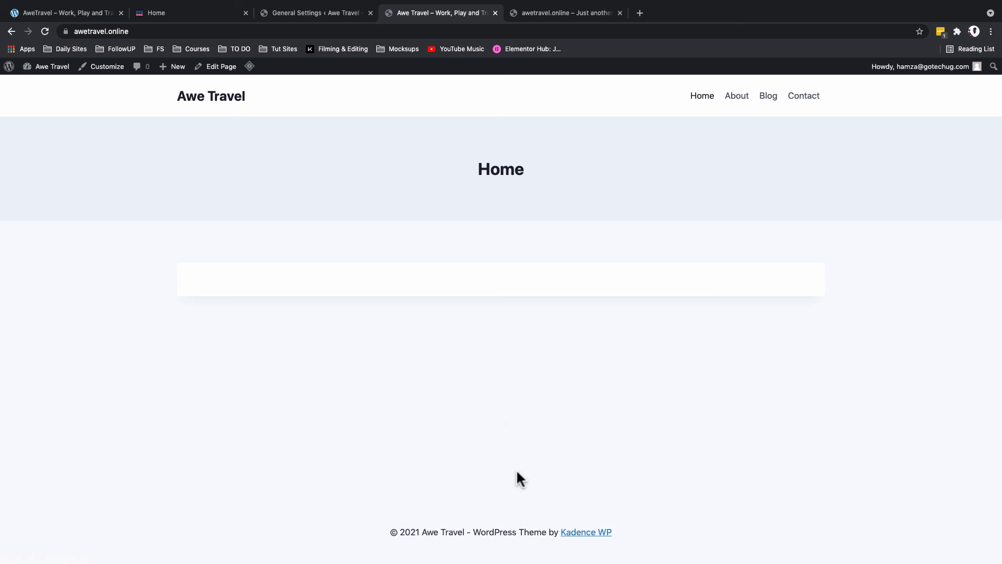